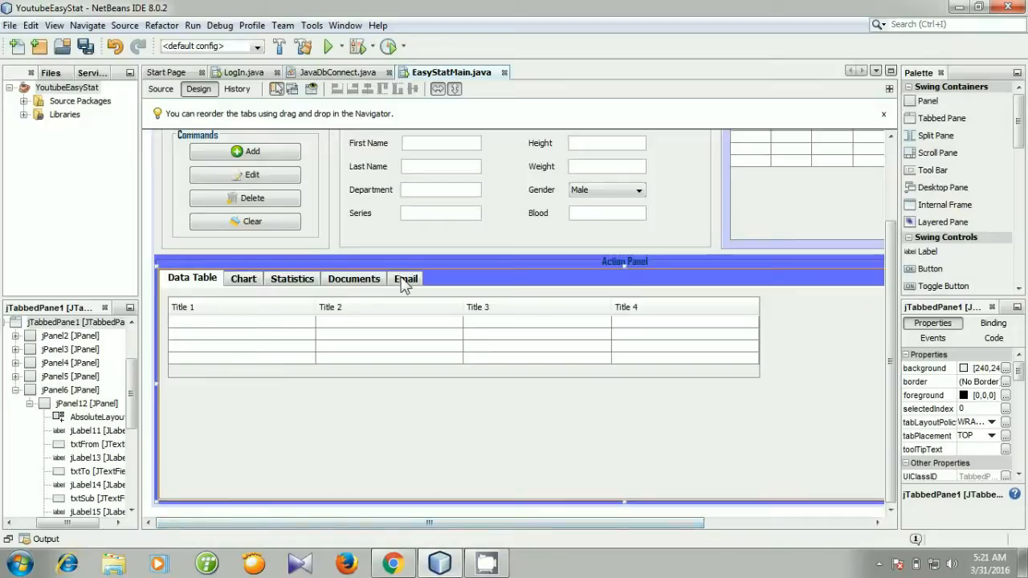
On the Email tab, open the Send Mail button's event menu to reach actionPerformed.
{"action": "left_click", "coordinate": [406, 279]}
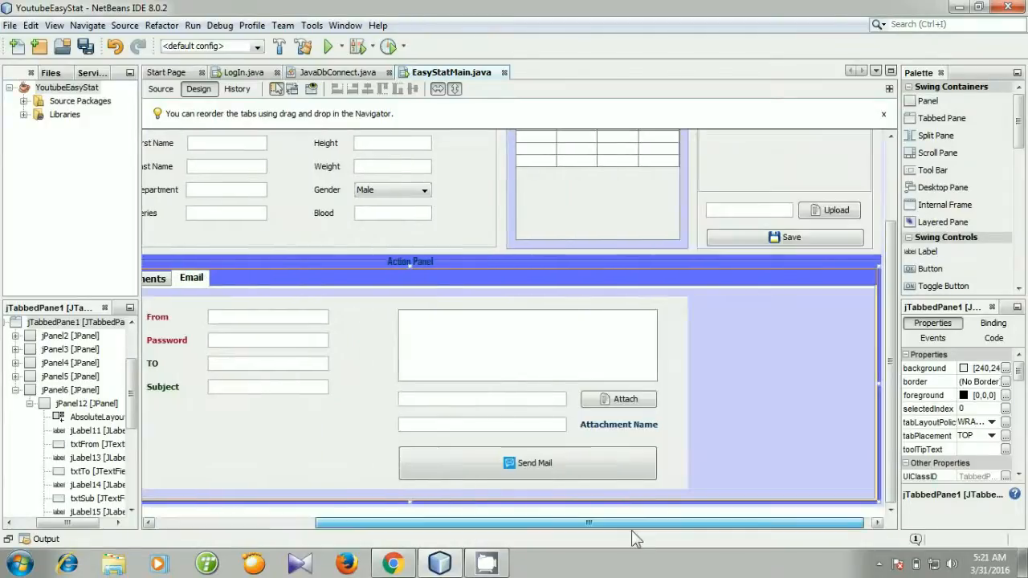
{"action": "left_click", "coordinate": [528, 462]}
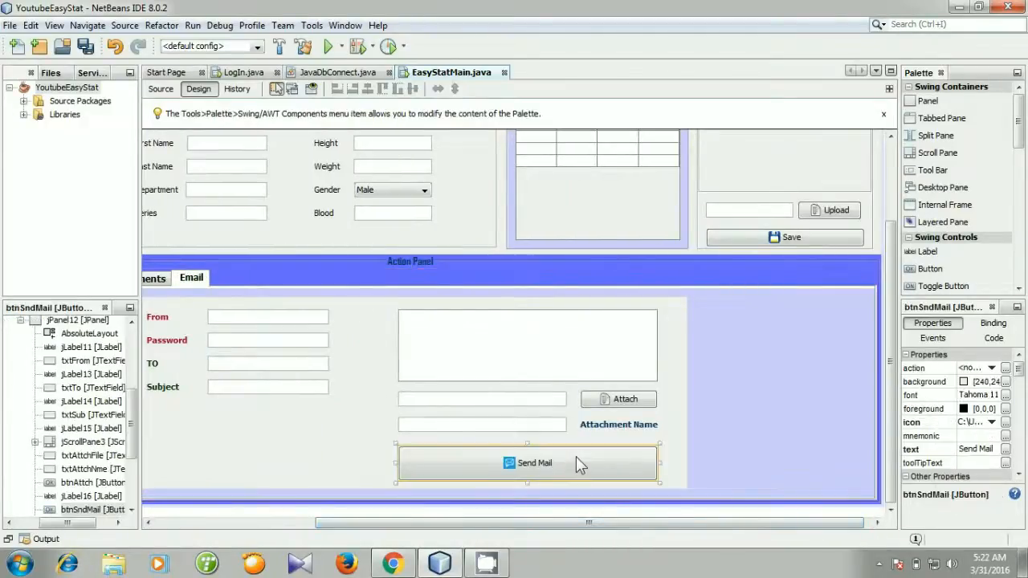
{"action": "right_click", "coordinate": [528, 463]}
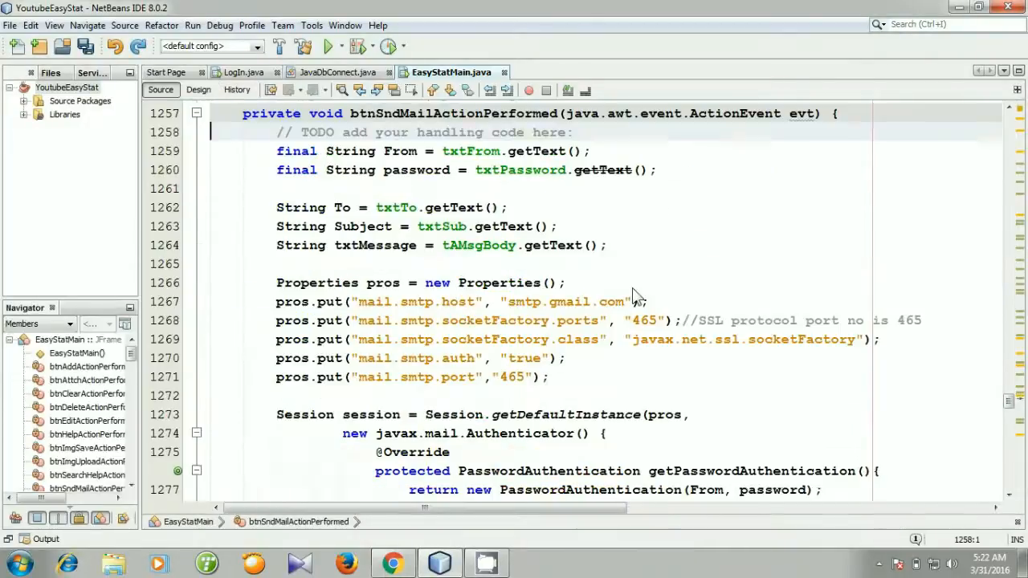
Put the cursor on a new blank line after the attachment code block.
{"action": "scroll", "scroll_direction": "down", "scroll_amount": 3}
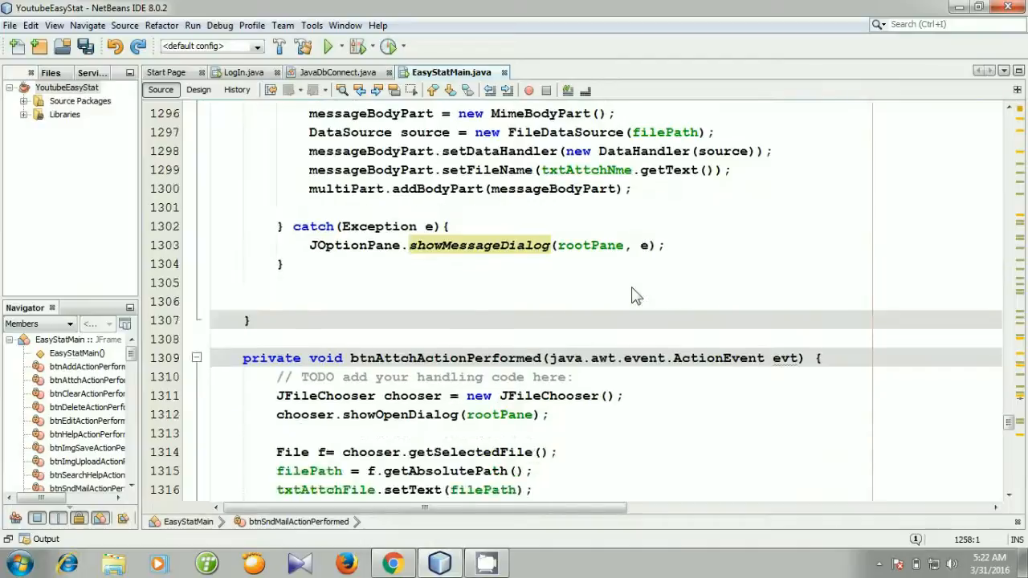
{"action": "scroll", "scroll_direction": "up", "scroll_amount": 3}
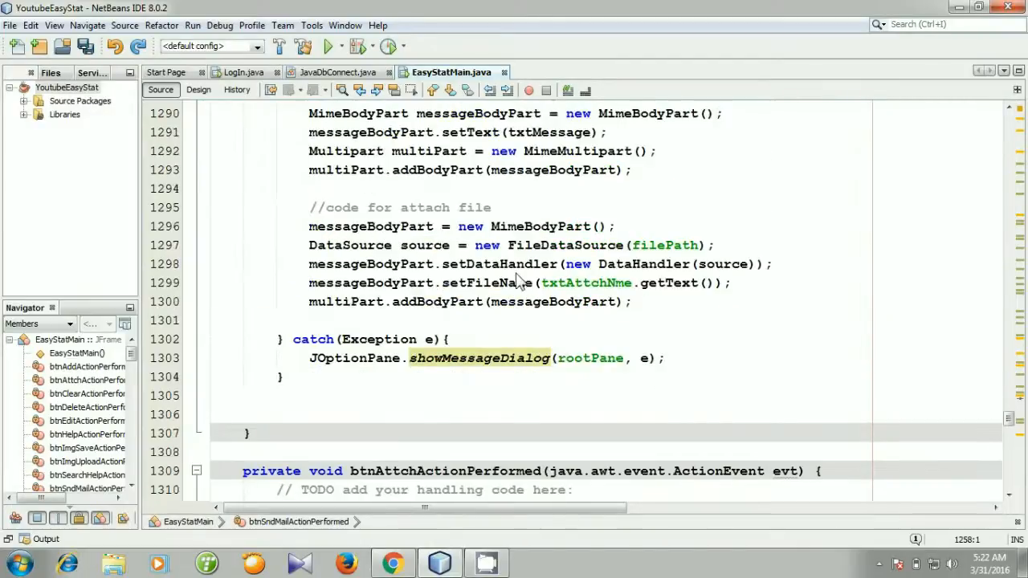
{"action": "left_click", "coordinate": [341, 207]}
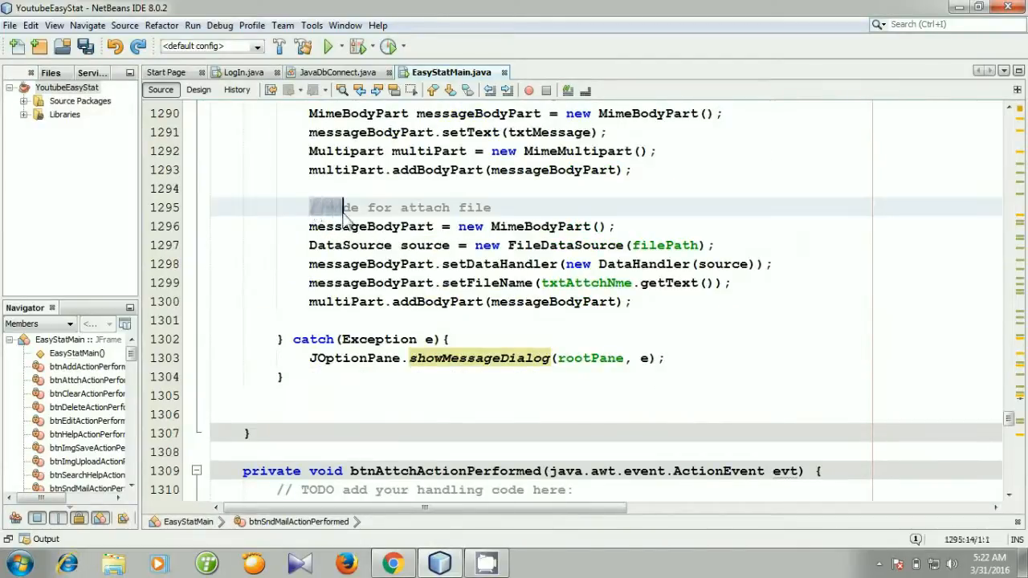
{"action": "left_click_drag", "start_coordinate": [308, 207], "coordinate": [546, 282]}
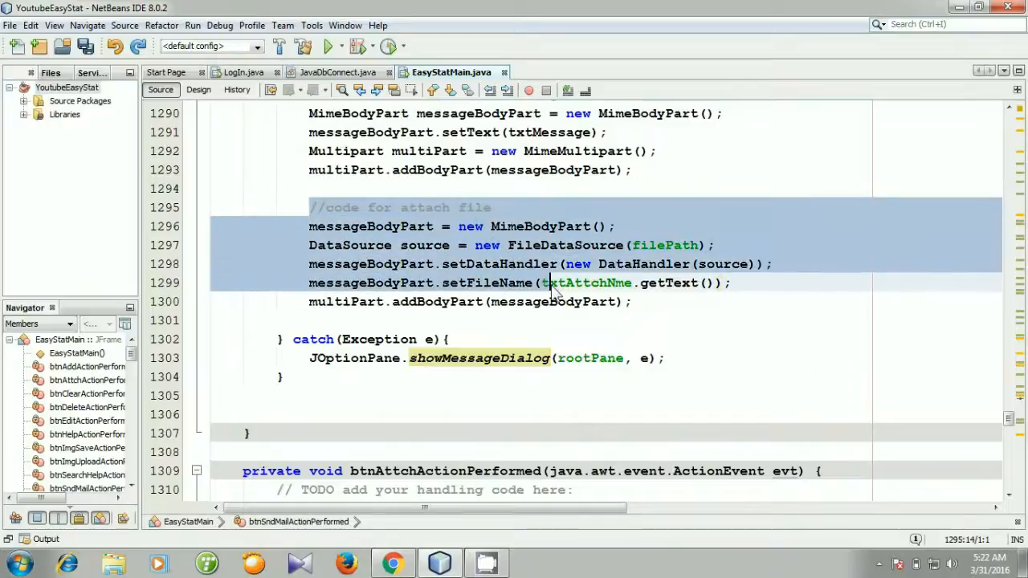
{"action": "left_click", "coordinate": [649, 301]}
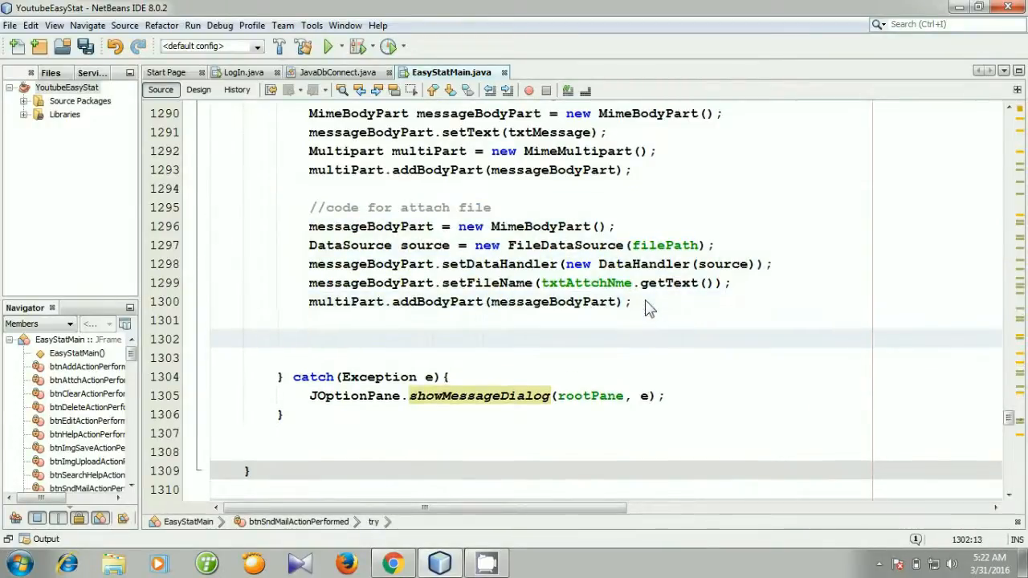
Add message.setContent(multiPart), Transport.send(message) and a 'Message sent' JOptionPane dialog.
{"action": "type", "text": "message."}
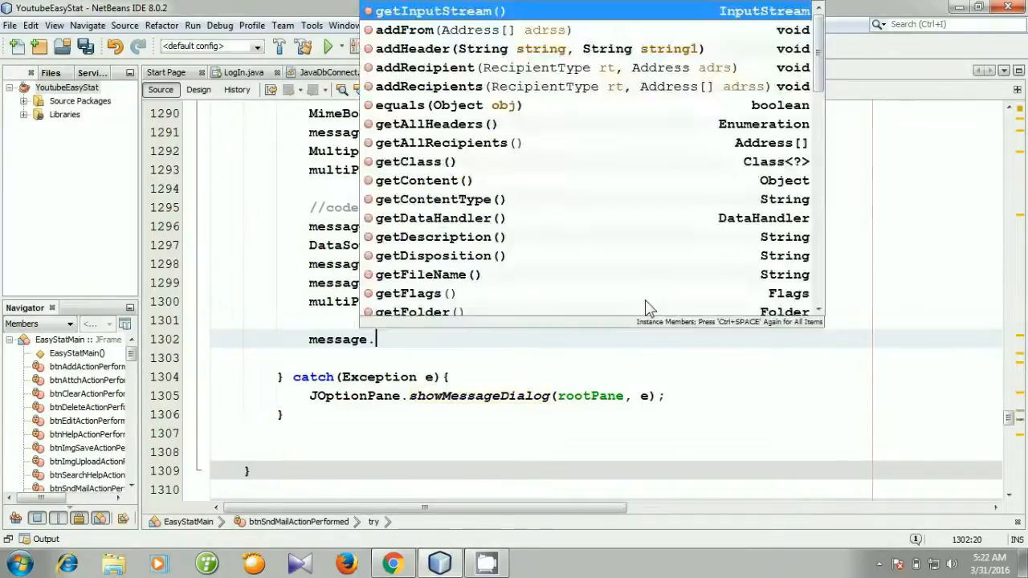
{"action": "type", "text": "setc"}
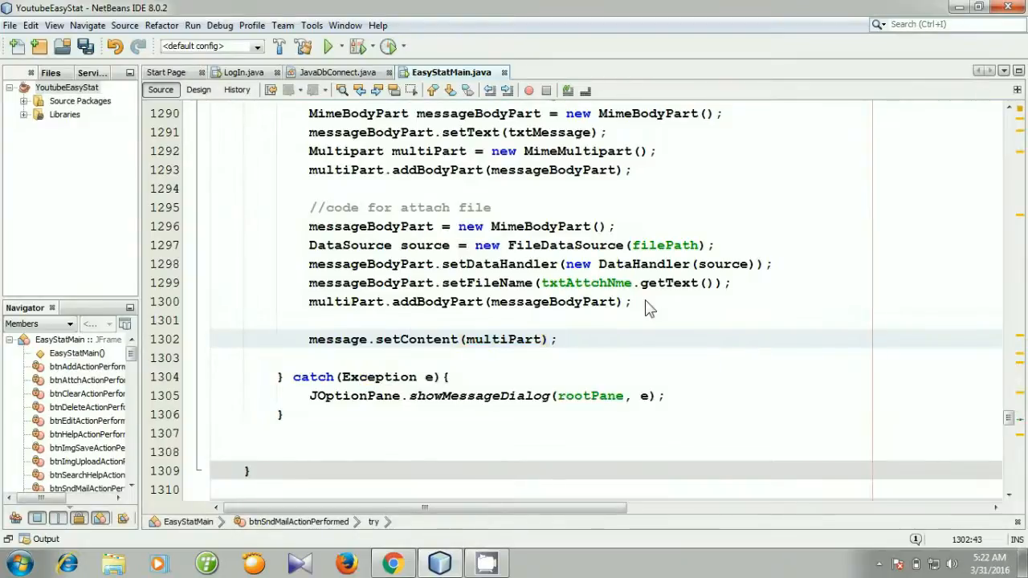
{"action": "type", "text": "Transport."}
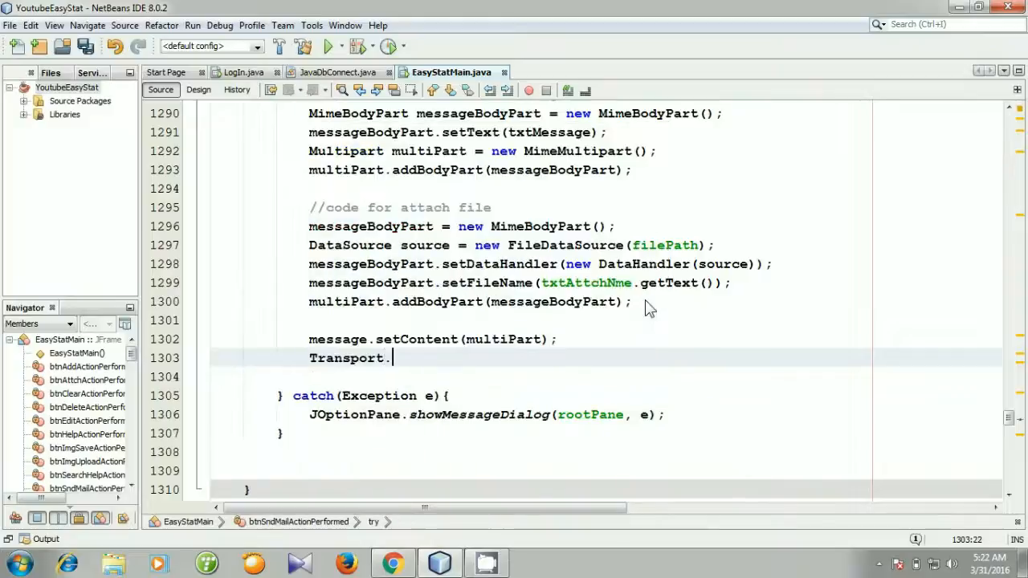
{"action": "type", "text": "send(message);"}
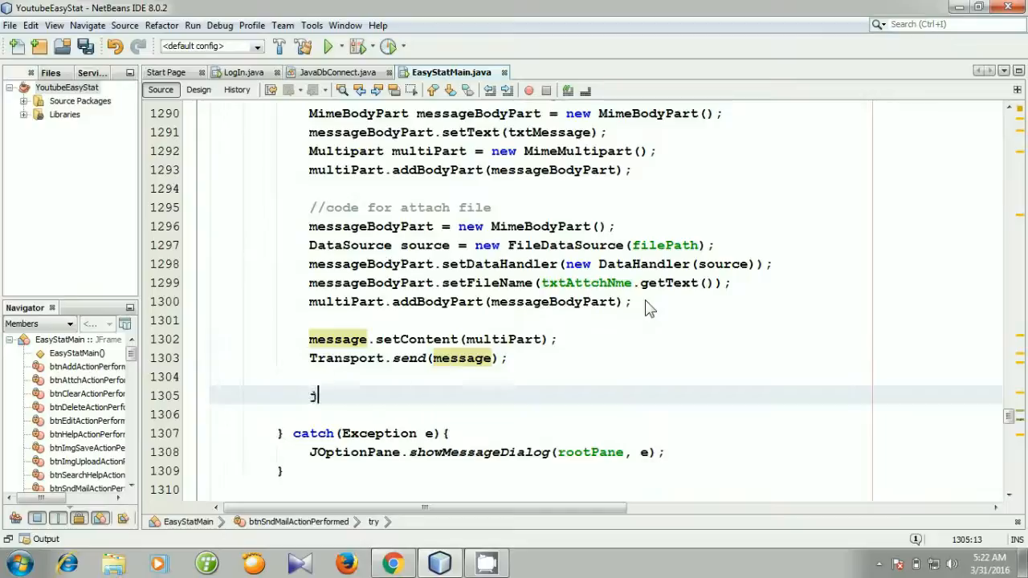
{"action": "type", "text": "JOptionPane"}
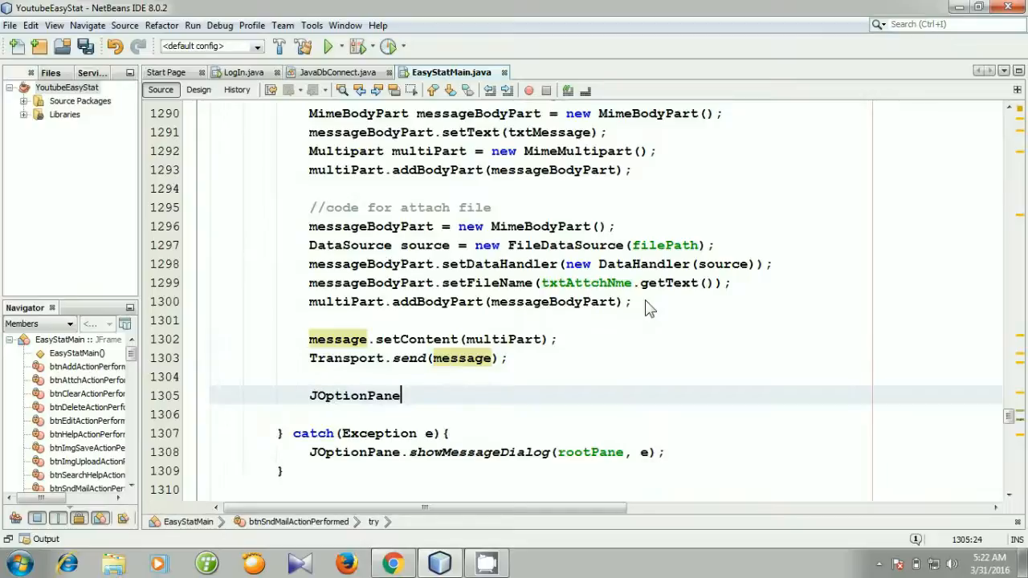
{"action": "type", "text": ".showme"}
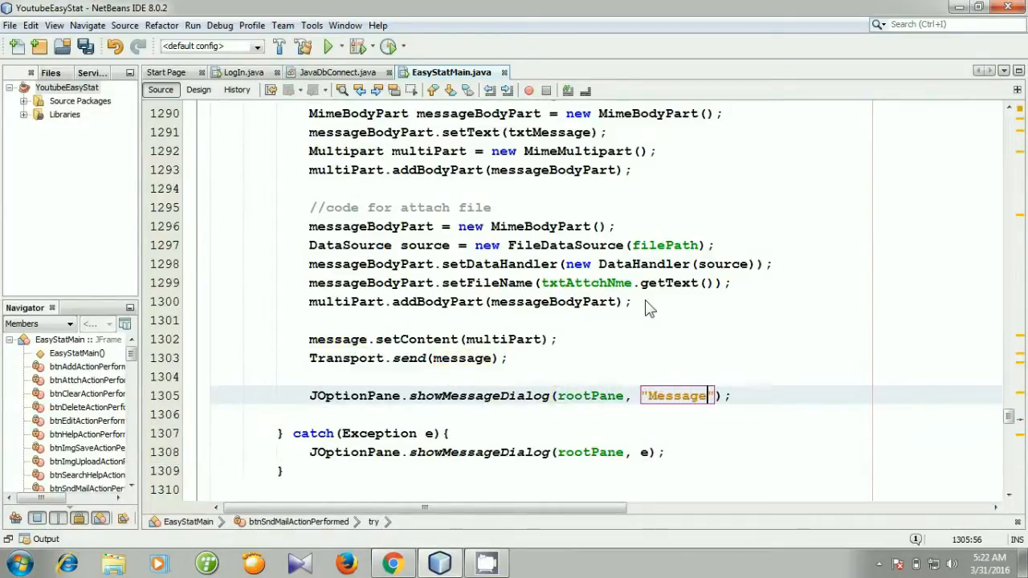
{"action": "type", "text": "sent"}
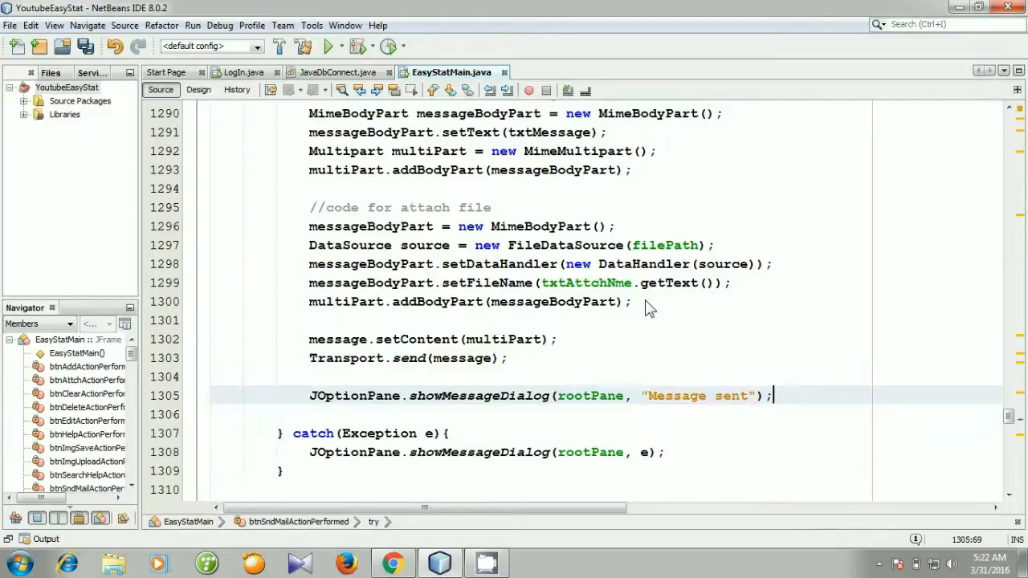
{"action": "scroll", "scroll_direction": "down", "scroll_amount": 3}
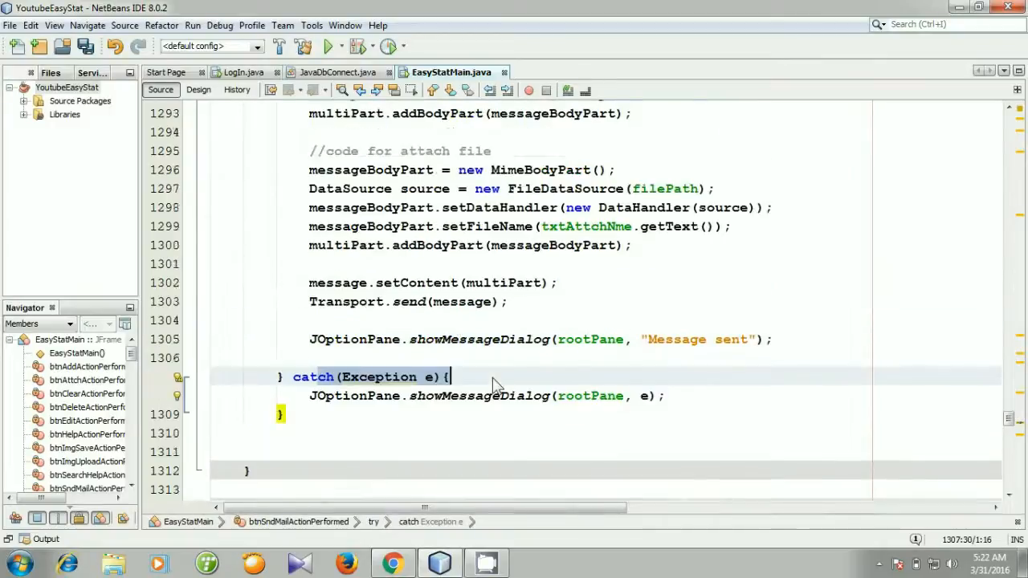
{"action": "scroll", "scroll_direction": "up", "scroll_amount": 3}
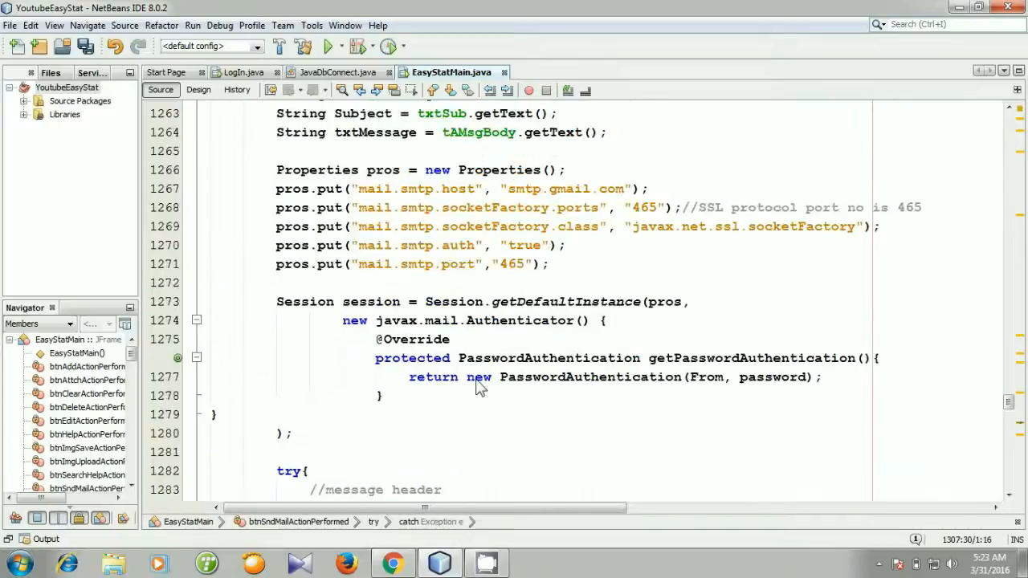
Run the EasyStat main file from the editor's context menu.
{"action": "right_click", "coordinate": [477, 385]}
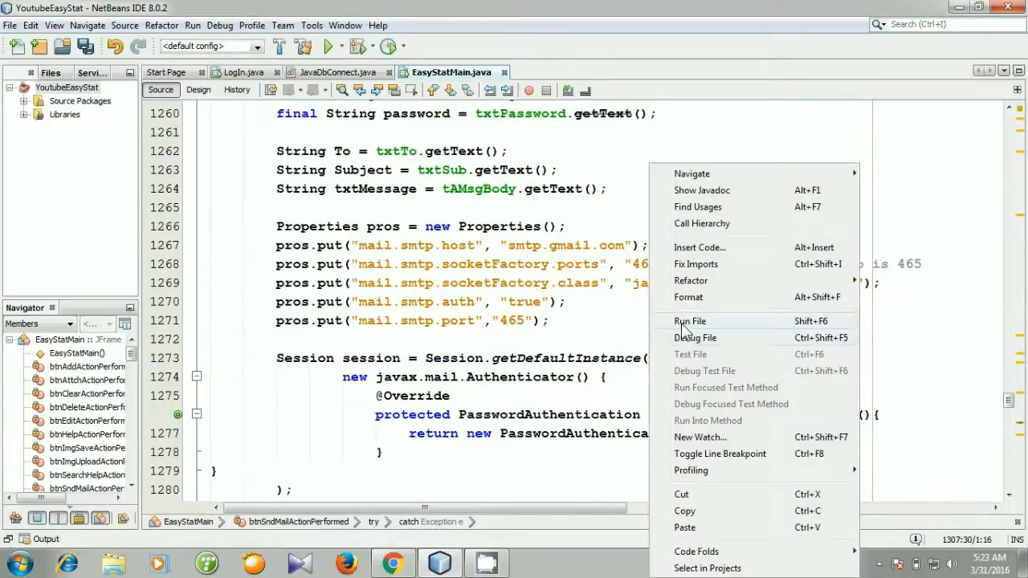
{"action": "left_click", "coordinate": [690, 320]}
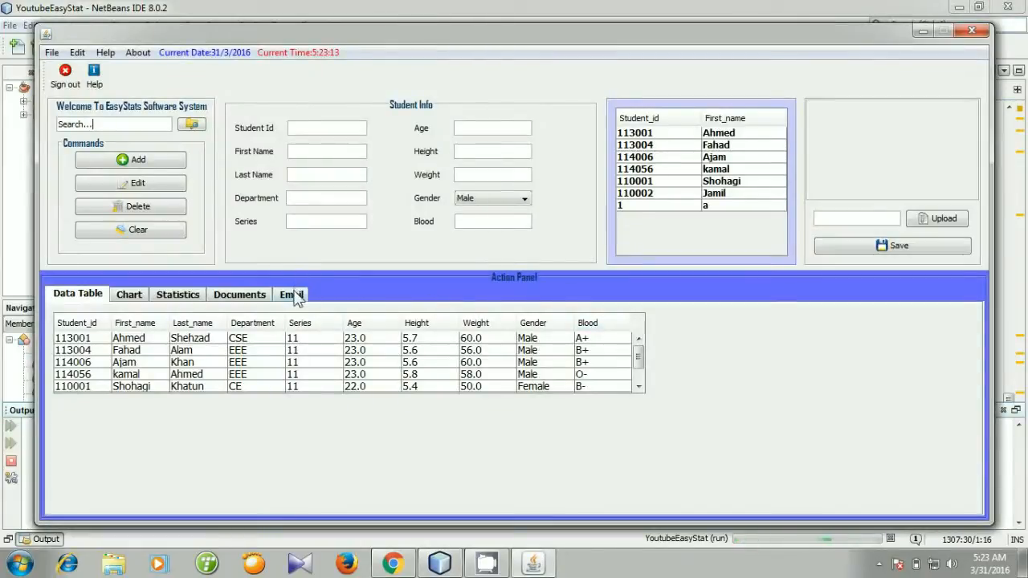
{"action": "left_click", "coordinate": [291, 294]}
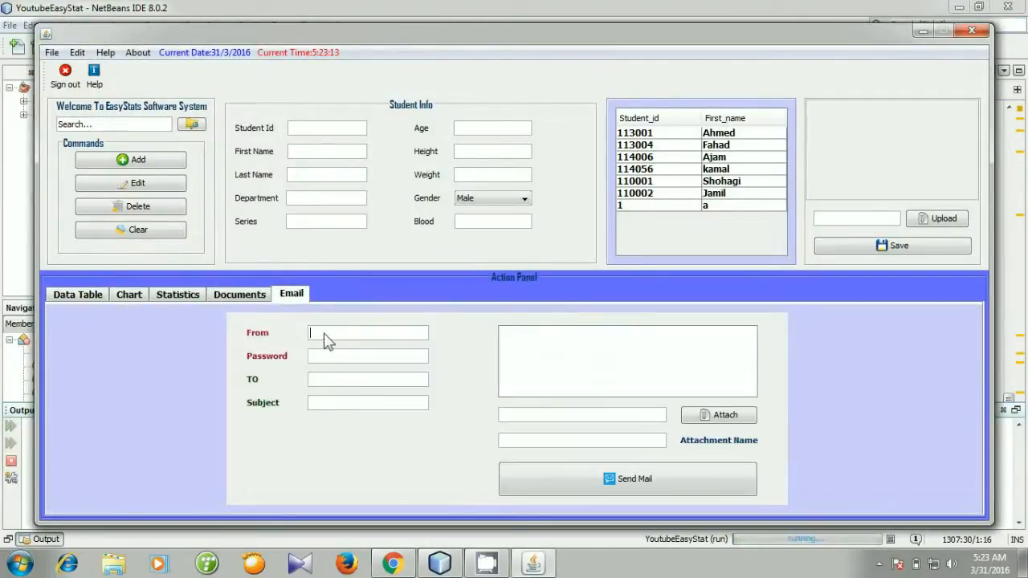
{"action": "mouse_move", "coordinate": [342, 351]}
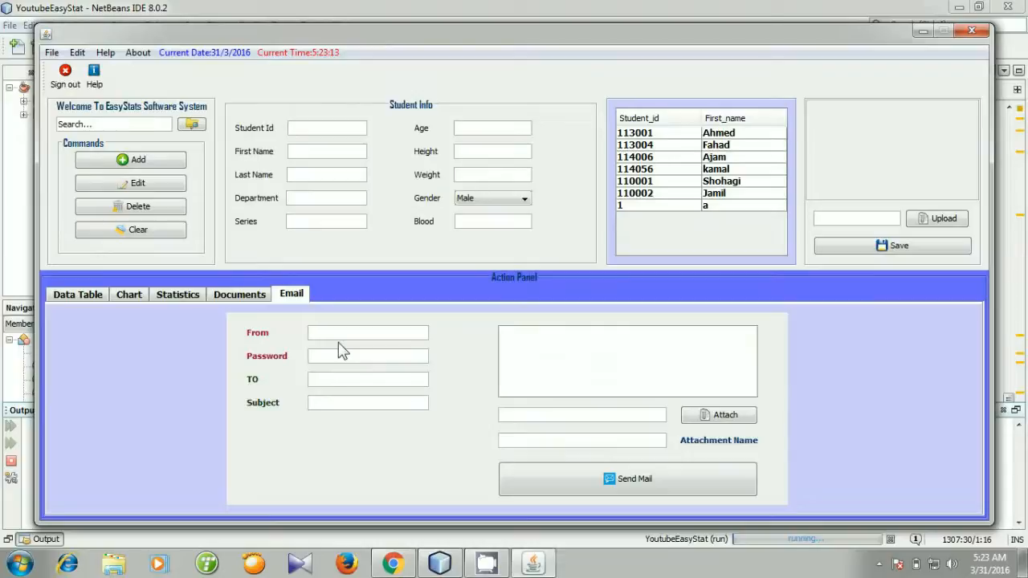
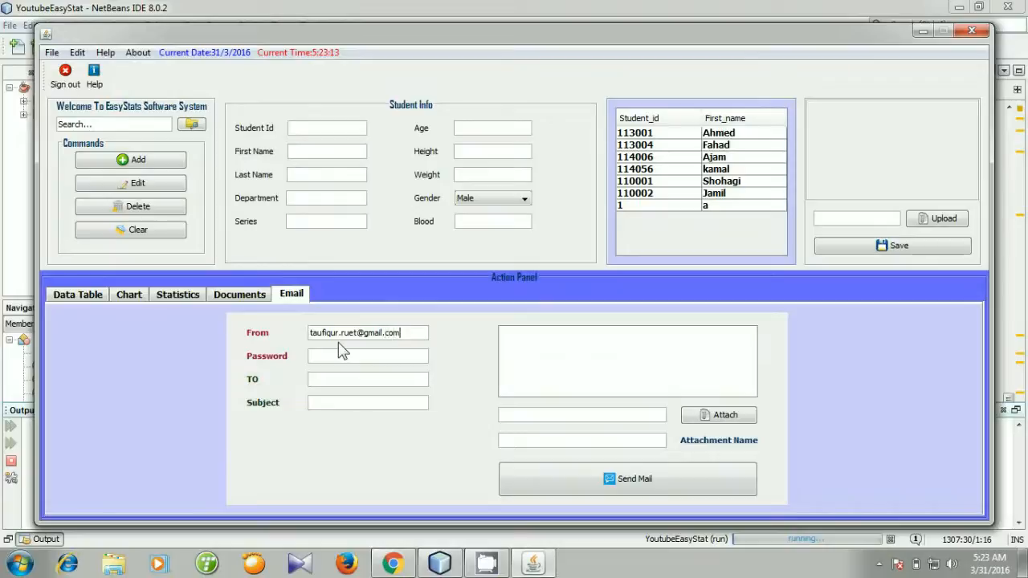
{"action": "left_click", "coordinate": [367, 355]}
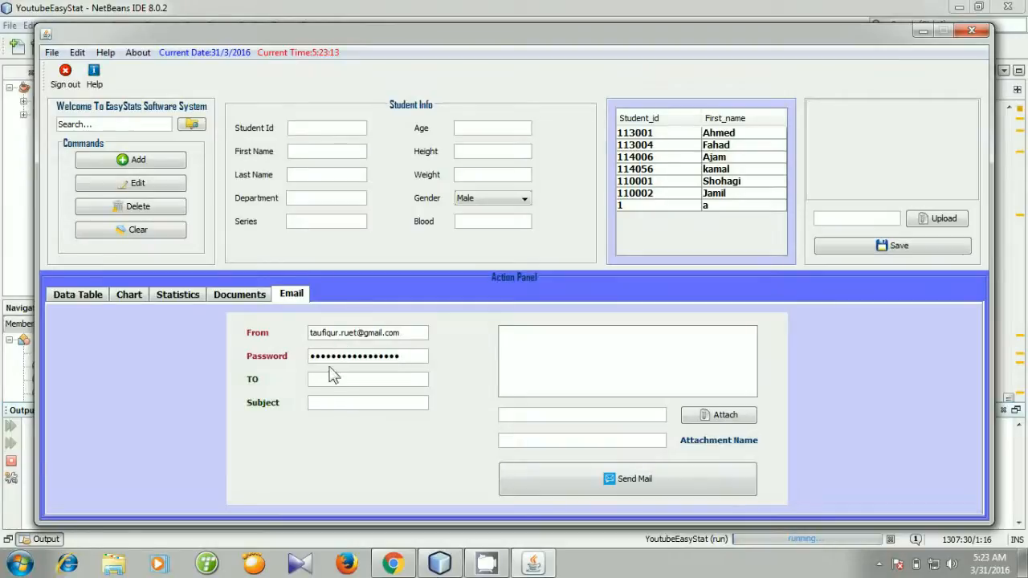
{"action": "mouse_move", "coordinate": [317, 388]}
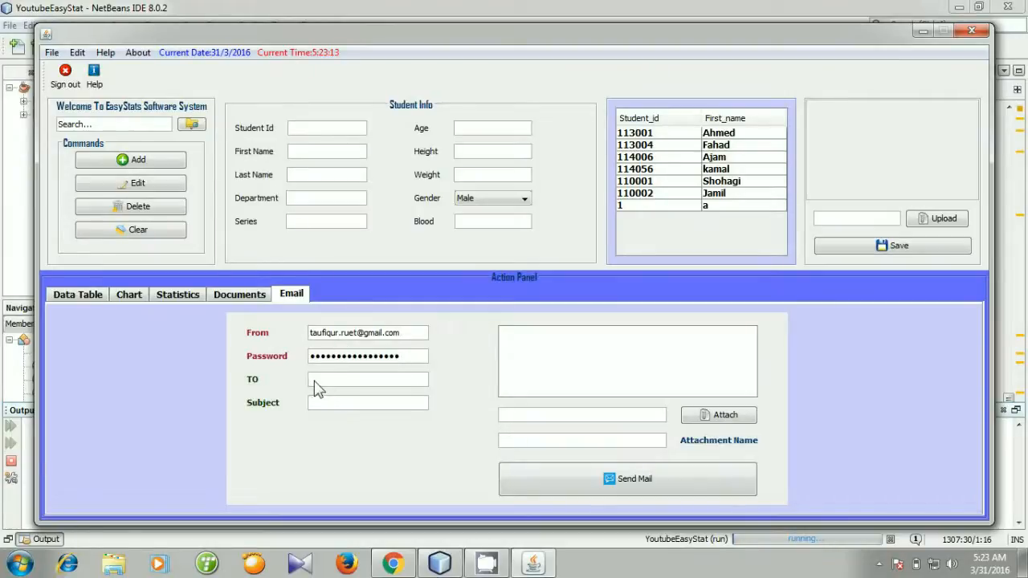
{"action": "triple_click", "coordinate": [367, 332]}
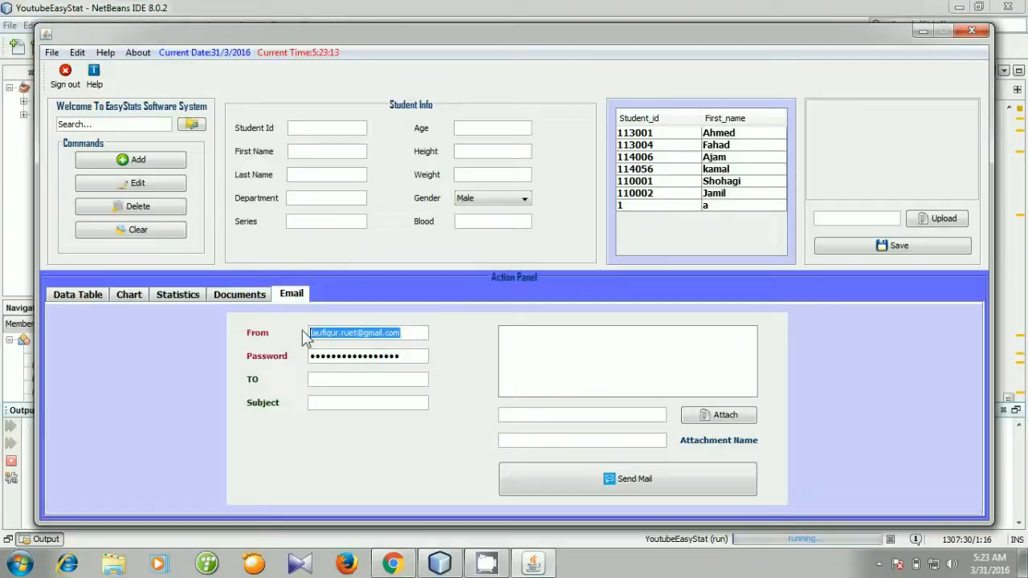
{"action": "mouse_move", "coordinate": [343, 344]}
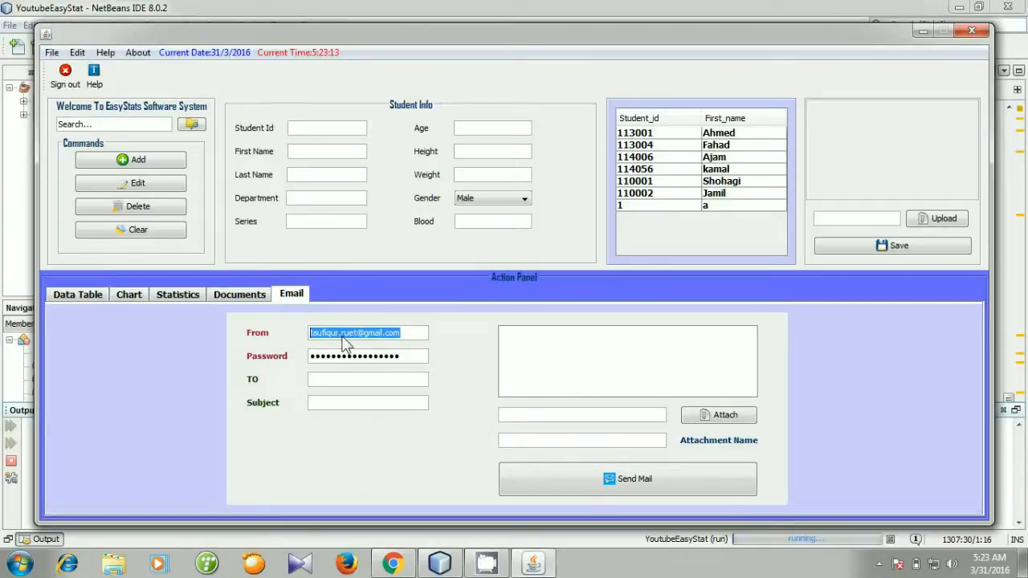
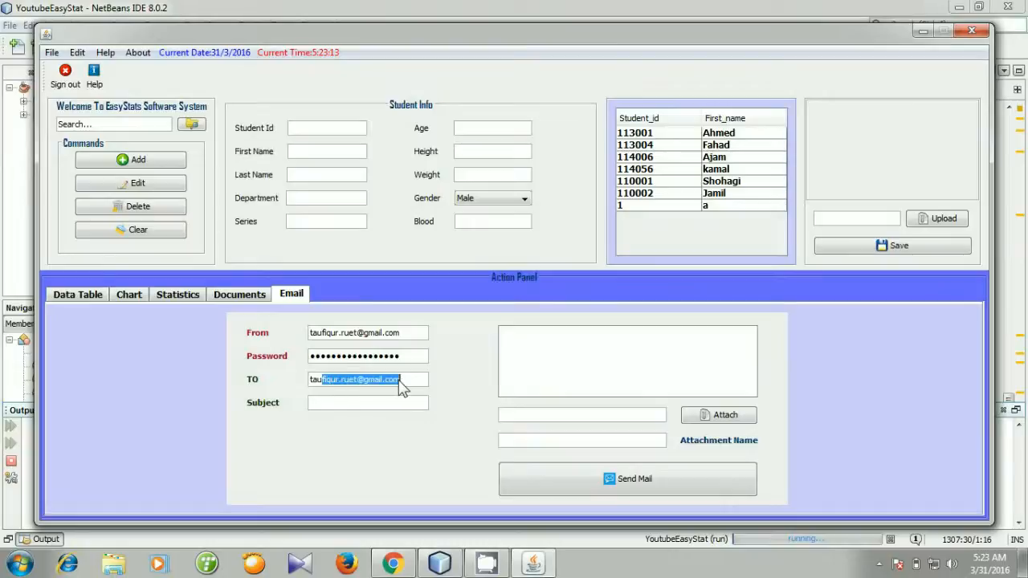
{"action": "left_click", "coordinate": [367, 402]}
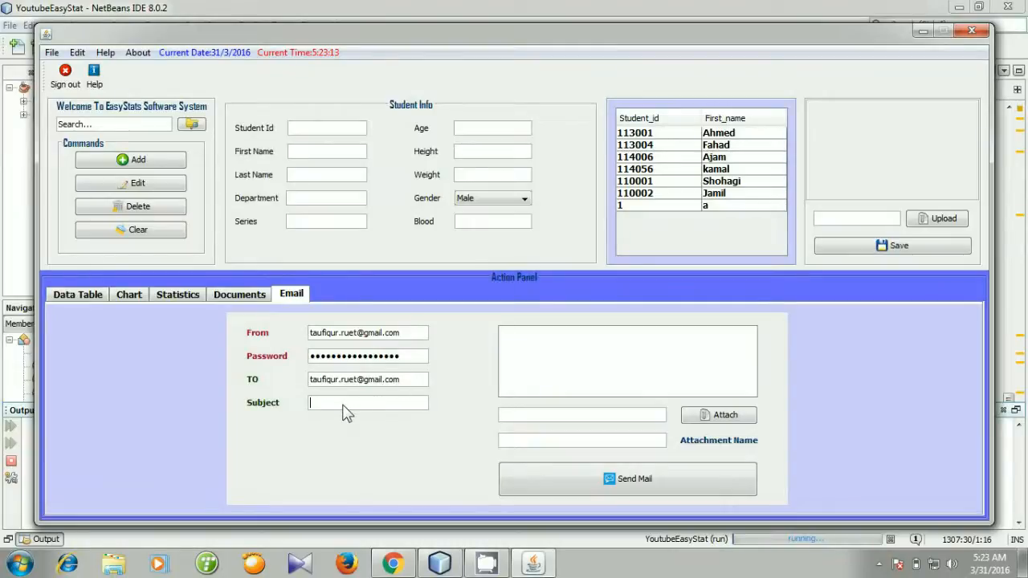
{"action": "type", "text": "ha ha"}
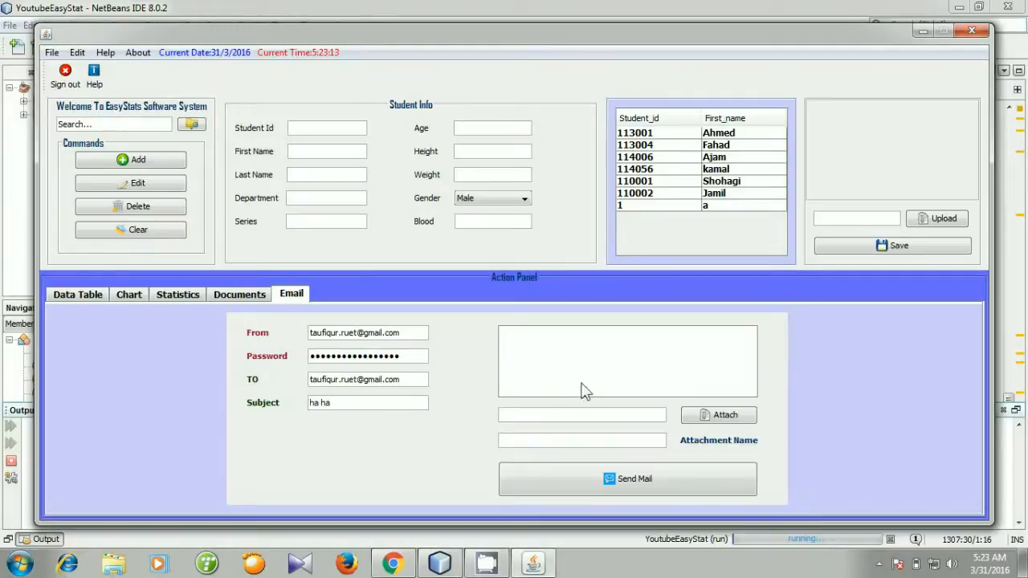
{"action": "type", "text": "c"}
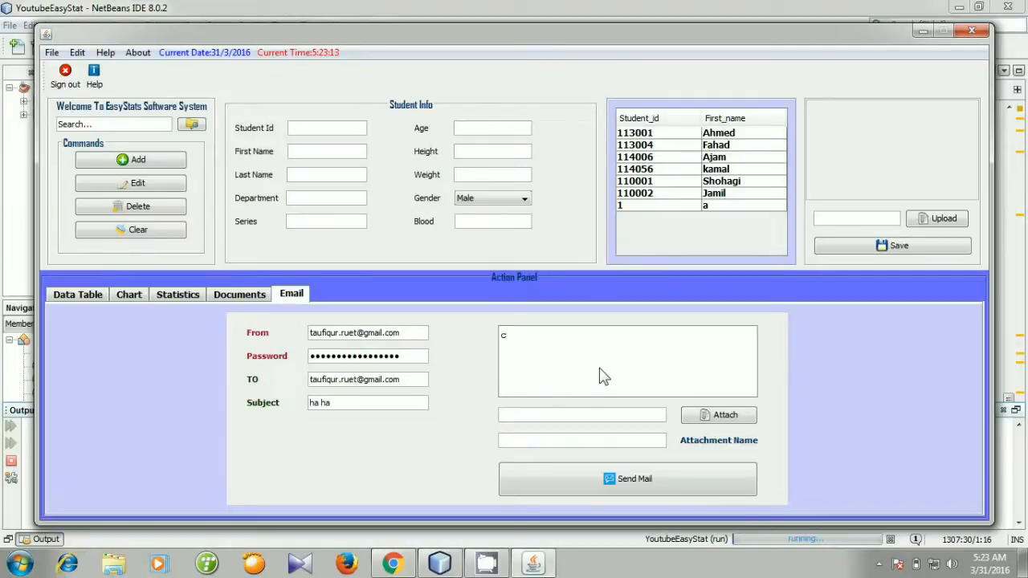
{"action": "type", "text": "ccccc"}
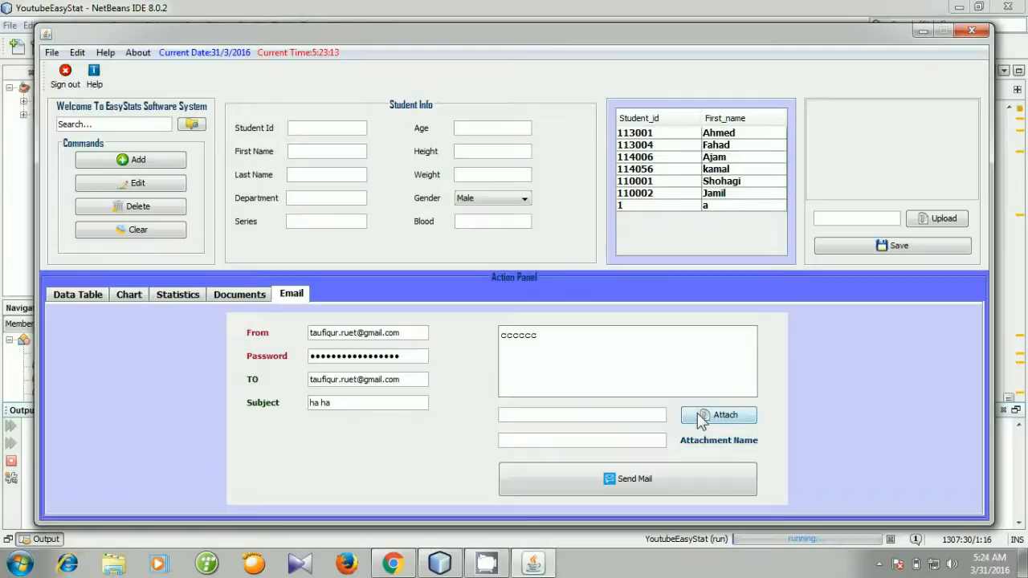
Attach the jpg image from the Desktop via the Attach button.
{"action": "left_click", "coordinate": [717, 414]}
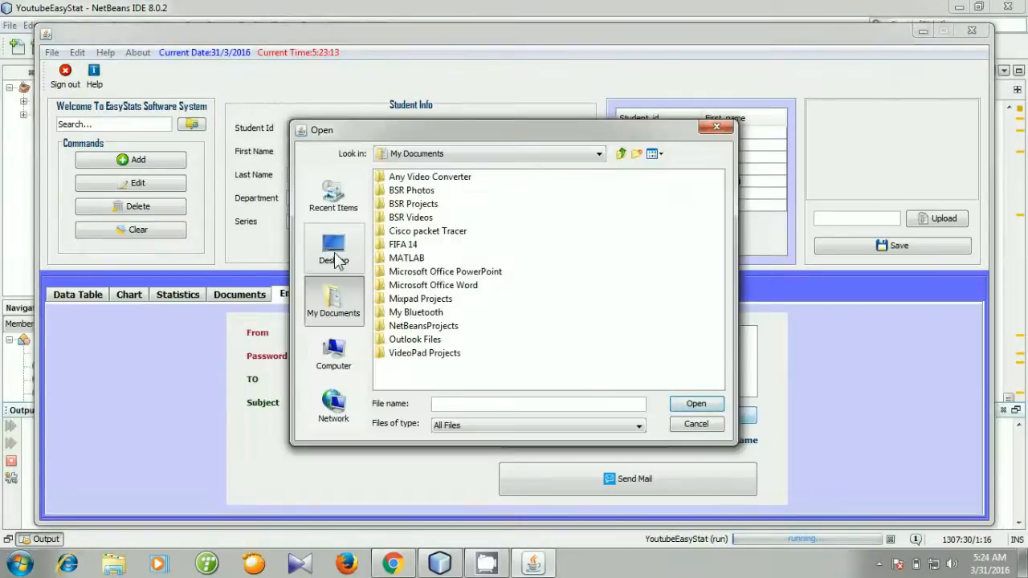
{"action": "left_click", "coordinate": [333, 245]}
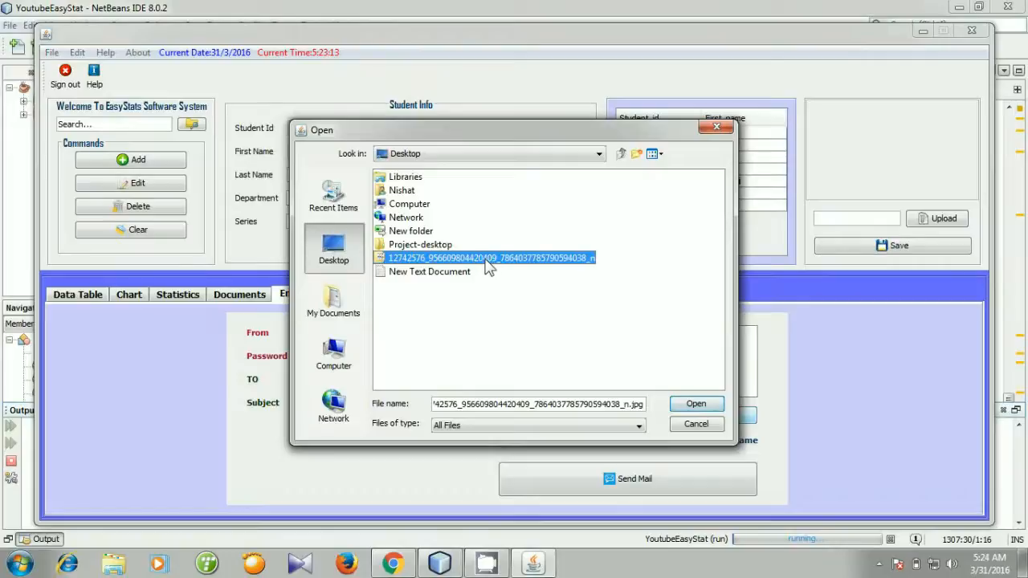
{"action": "left_click", "coordinate": [695, 403]}
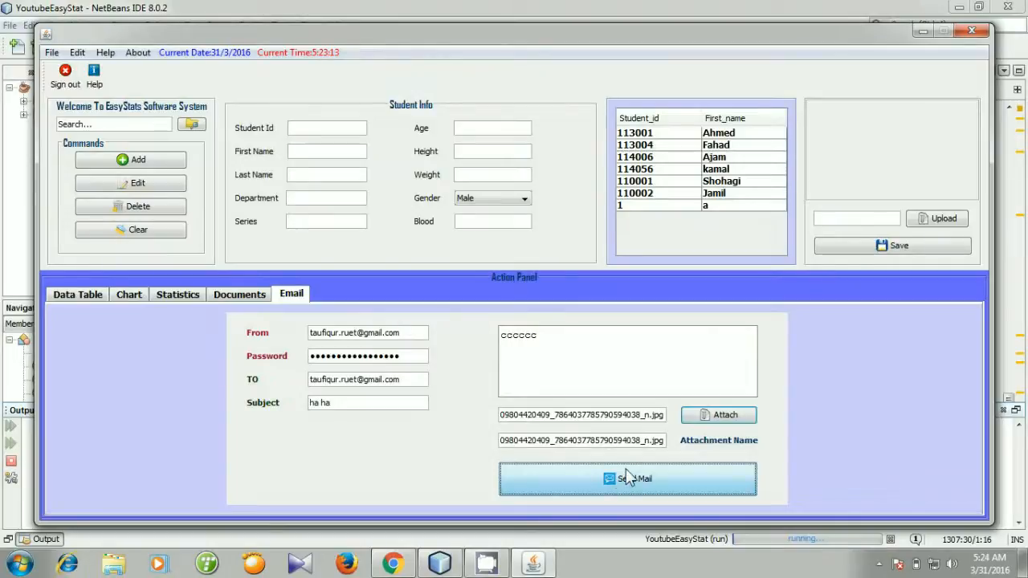
{"action": "mouse_move", "coordinate": [606, 477]}
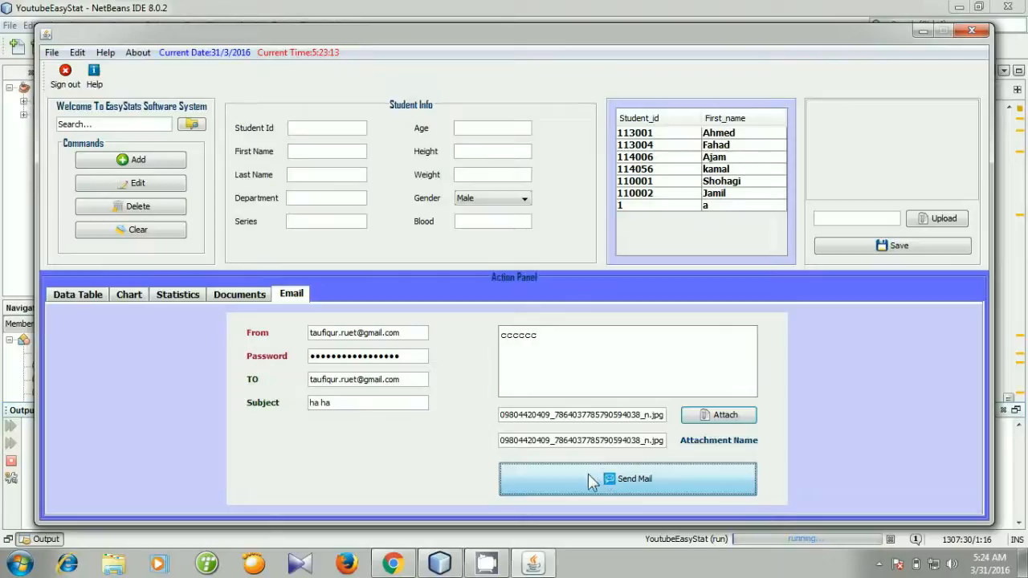
{"action": "mouse_move", "coordinate": [590, 480]}
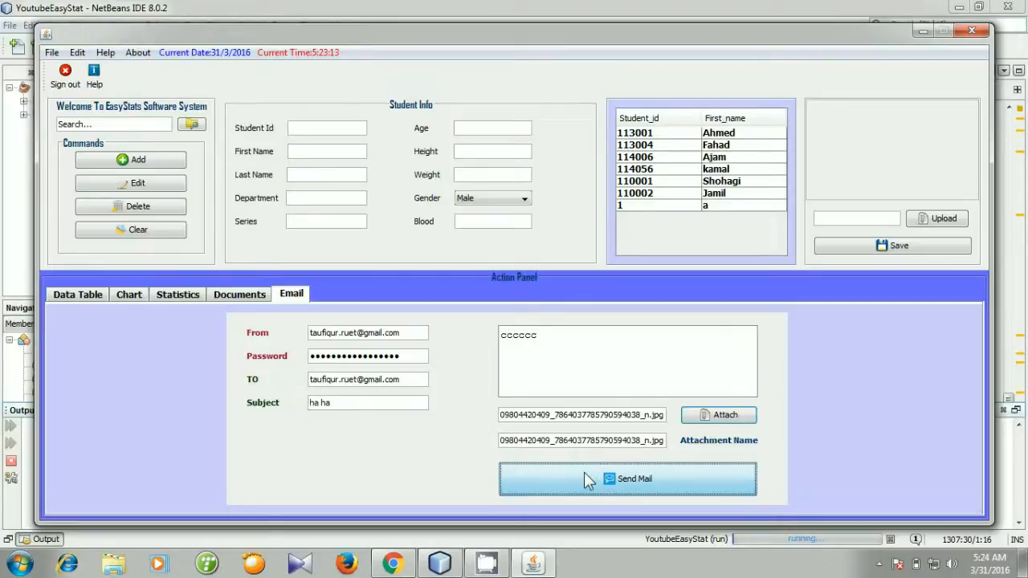
Click Send Mail and dismiss the could-not-connect-to-SMTP-host error.
{"action": "left_click", "coordinate": [627, 478]}
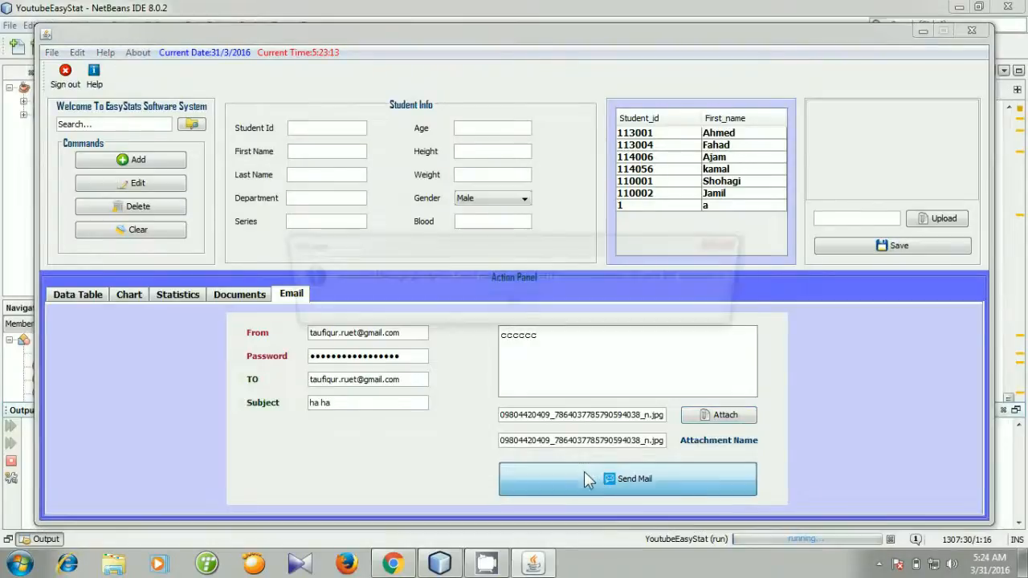
{"action": "left_click", "coordinate": [627, 479]}
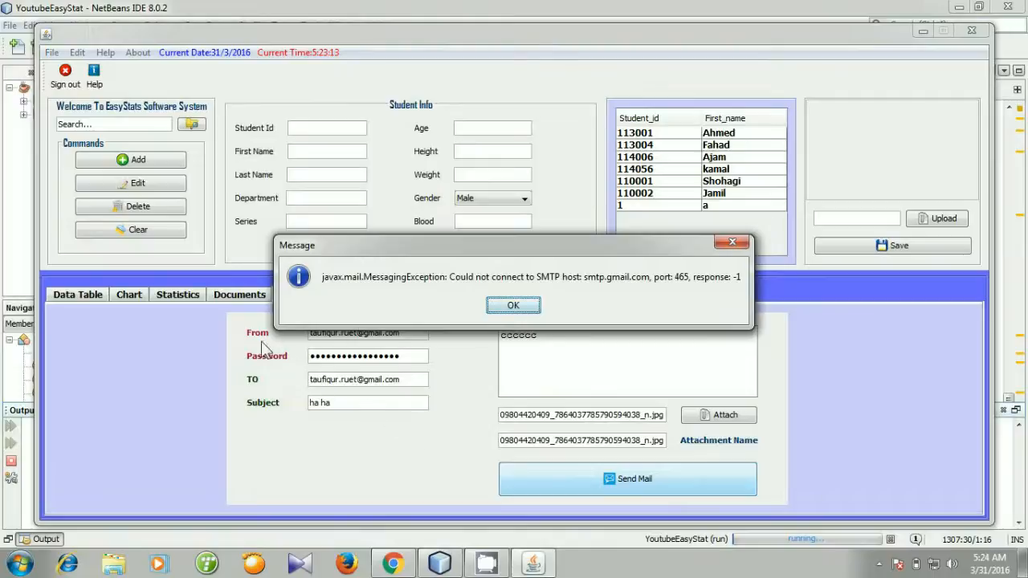
{"action": "mouse_move", "coordinate": [386, 300]}
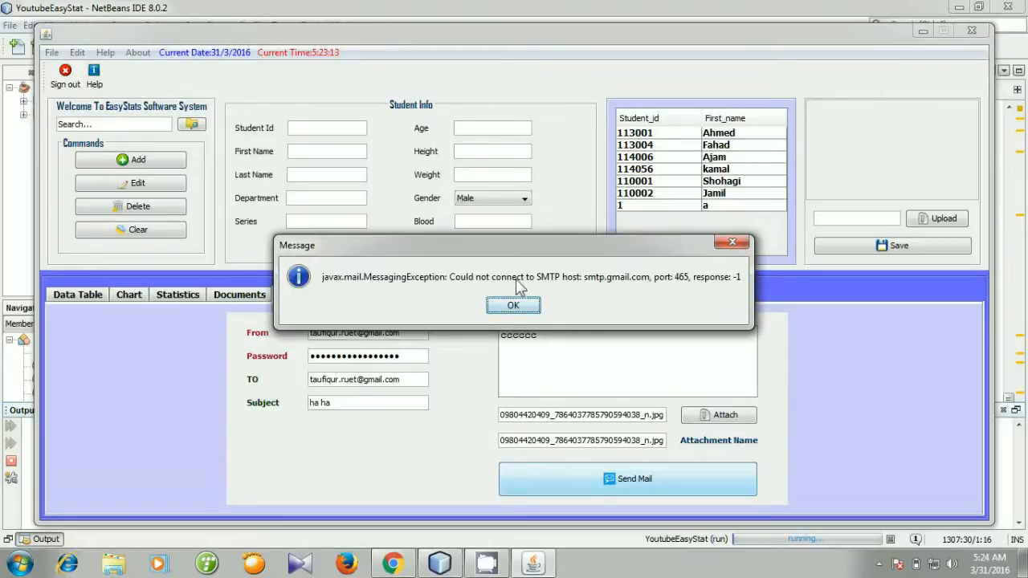
{"action": "mouse_move", "coordinate": [778, 286]}
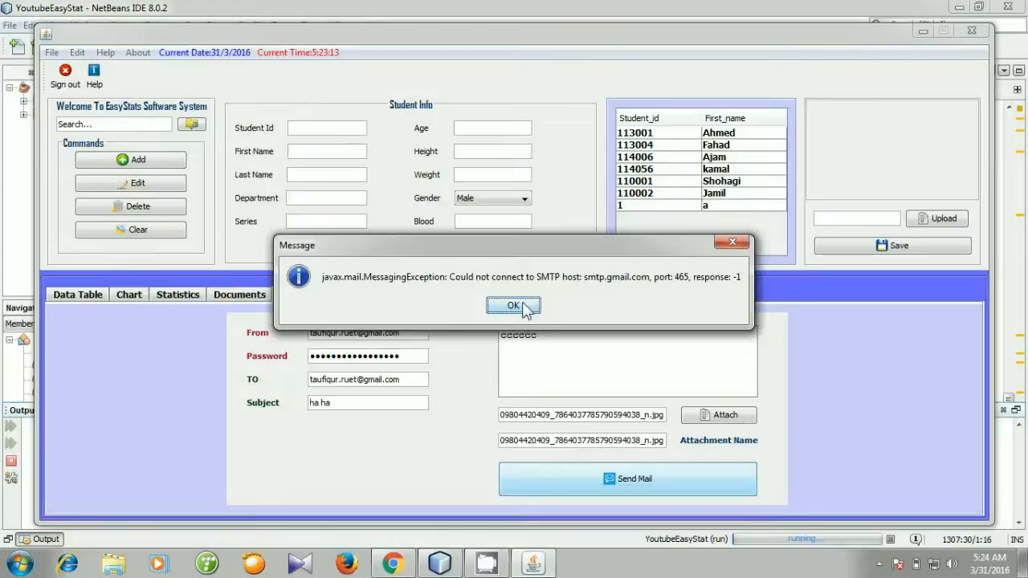
{"action": "left_click", "coordinate": [512, 305]}
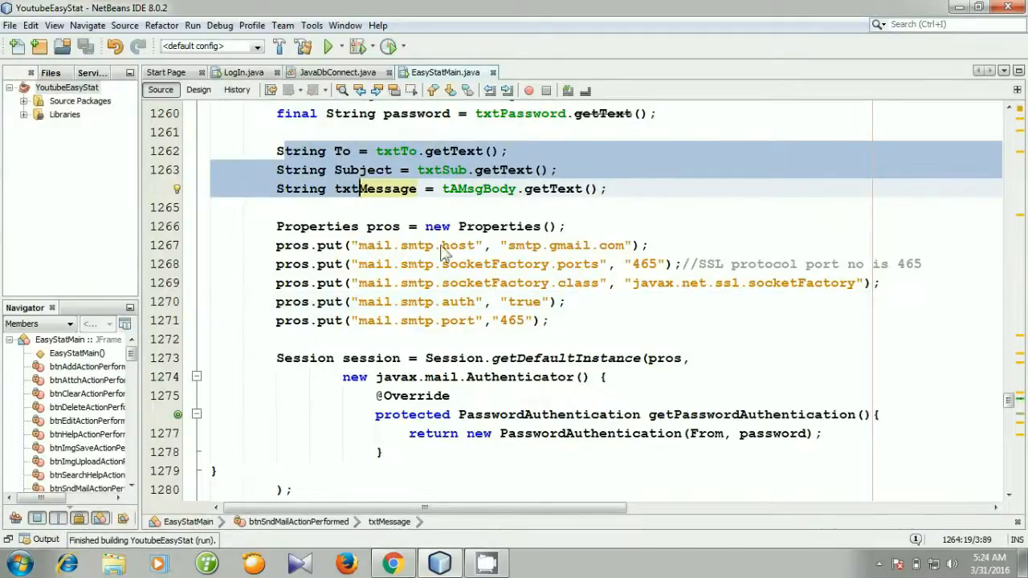
{"action": "mouse_move", "coordinate": [595, 253]}
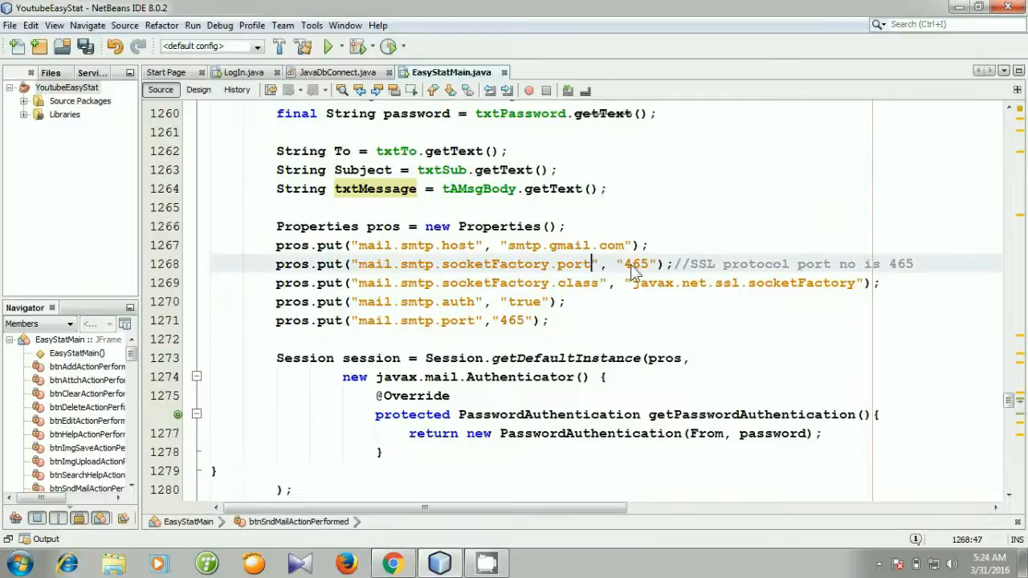
{"action": "mouse_move", "coordinate": [489, 290]}
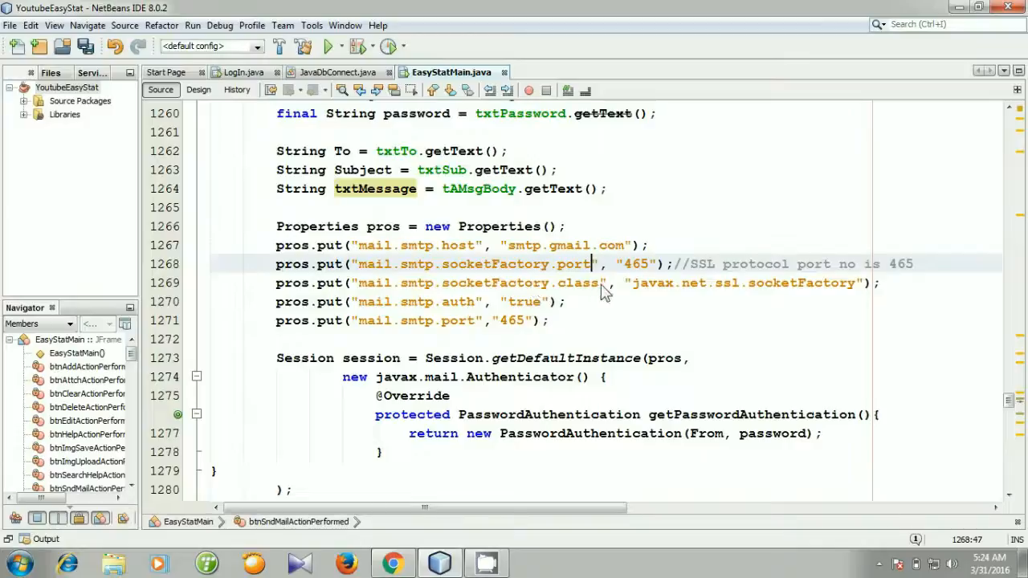
{"action": "mouse_move", "coordinate": [737, 295]}
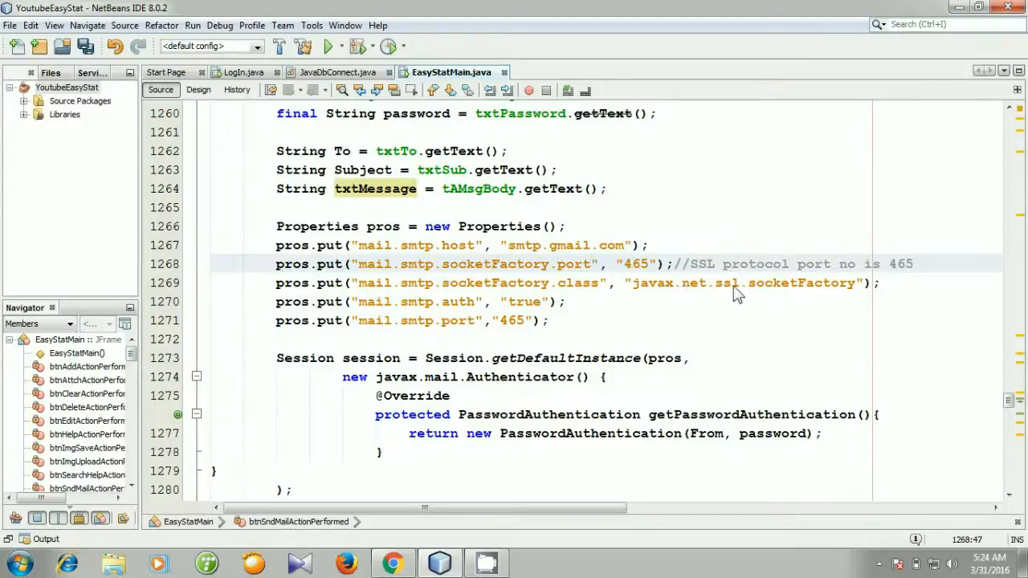
{"action": "mouse_move", "coordinate": [753, 291]}
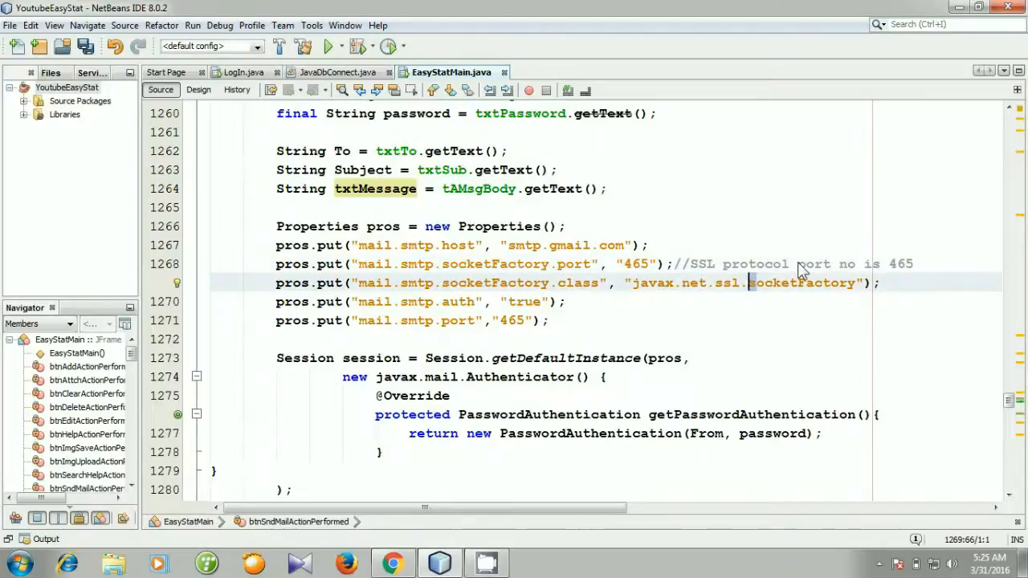
Change the socket factory class to javax.net.ssl.SSLSocketFactory and fix the port key.
{"action": "type", "text": "SSLS"}
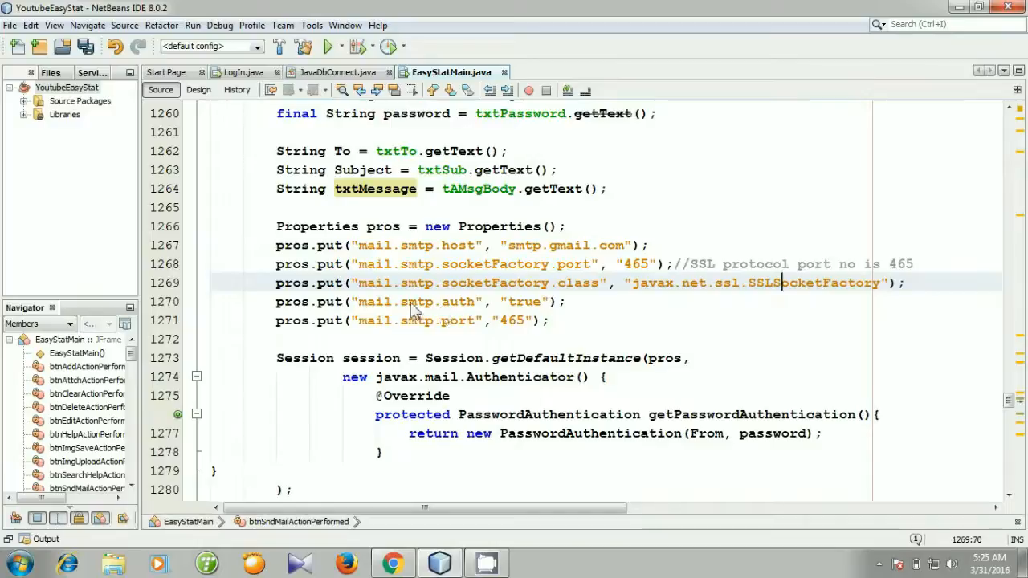
{"action": "mouse_move", "coordinate": [534, 333]}
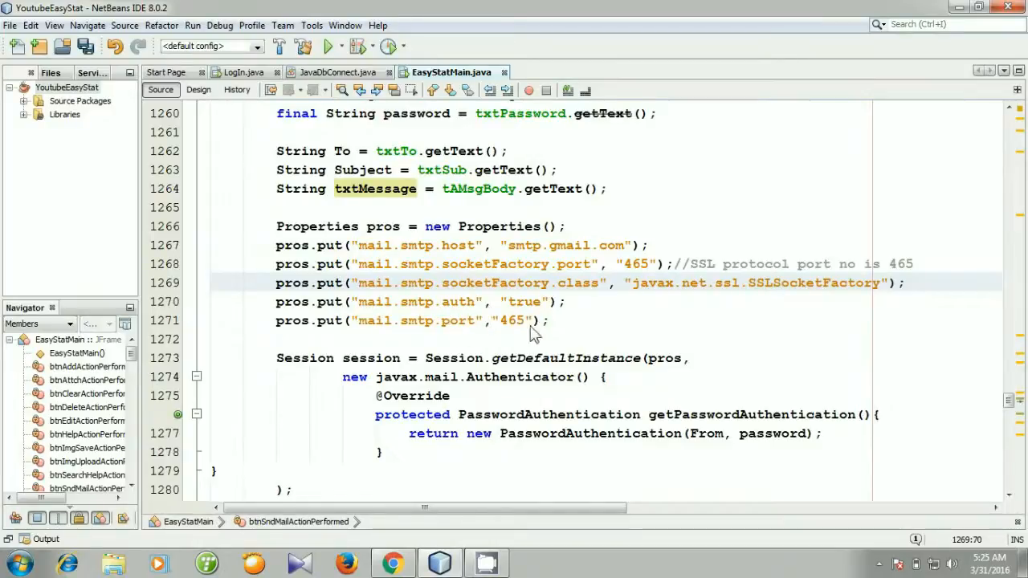
{"action": "scroll", "scroll_direction": "down", "scroll_amount": 3}
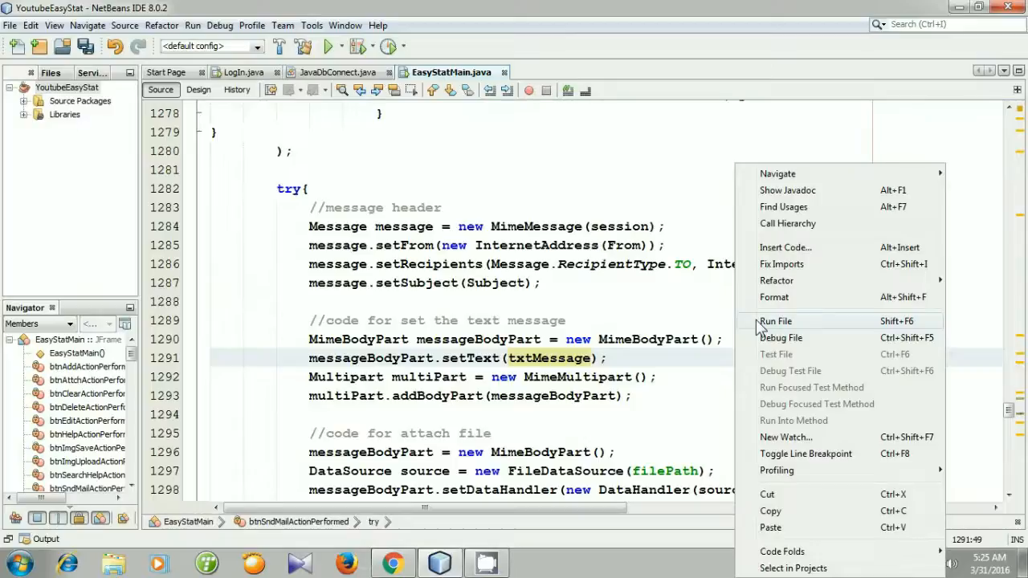
Run the corrected EasyStat file again.
{"action": "left_click", "coordinate": [776, 321]}
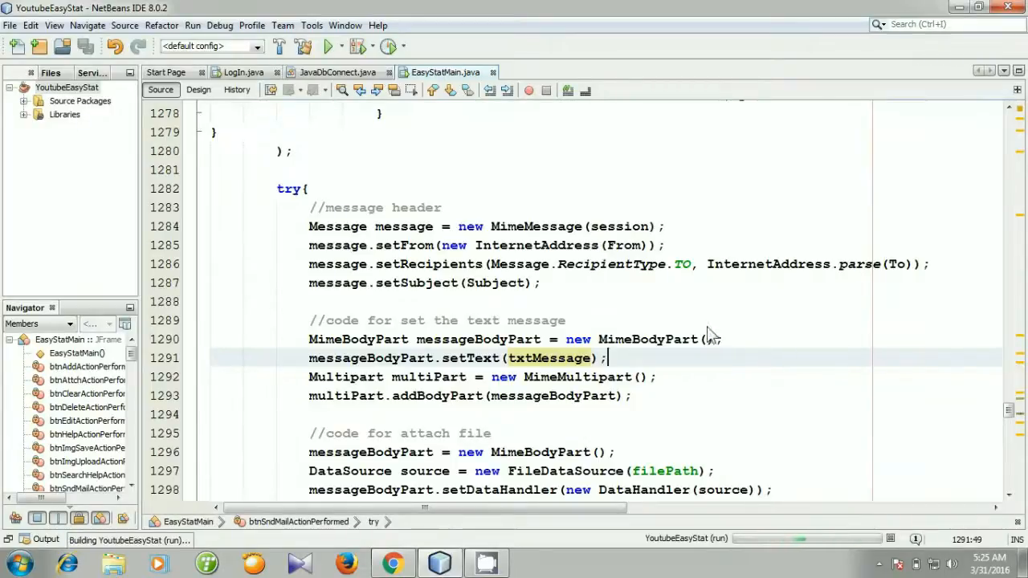
{"action": "mouse_move", "coordinate": [658, 305]}
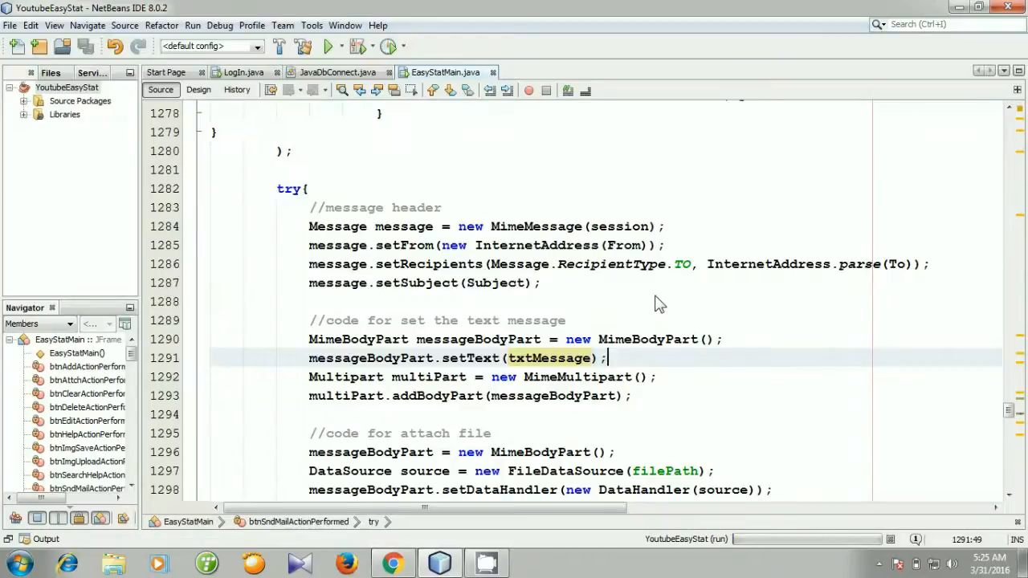
{"action": "left_click", "coordinate": [328, 46]}
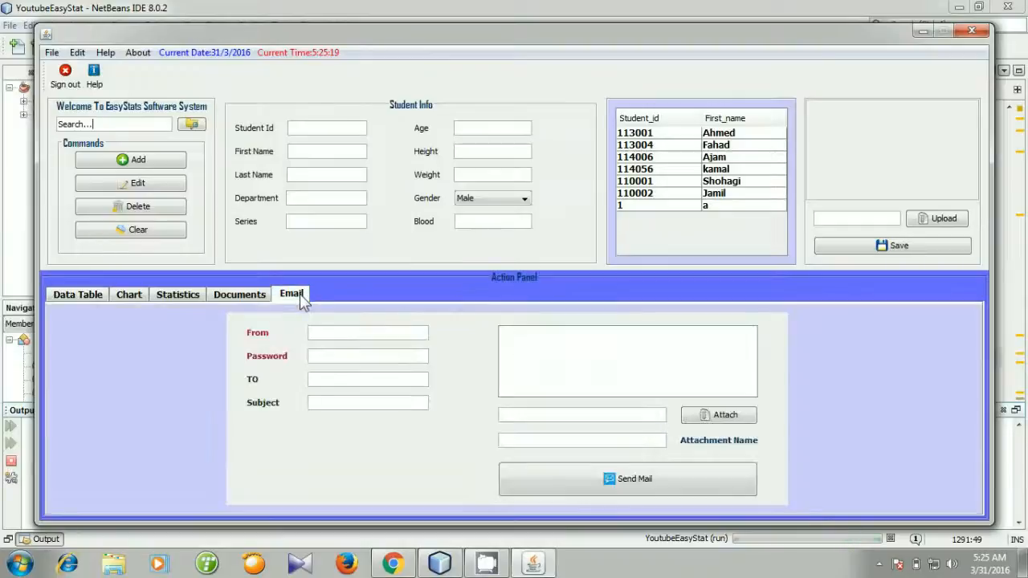
{"action": "mouse_move", "coordinate": [325, 338]}
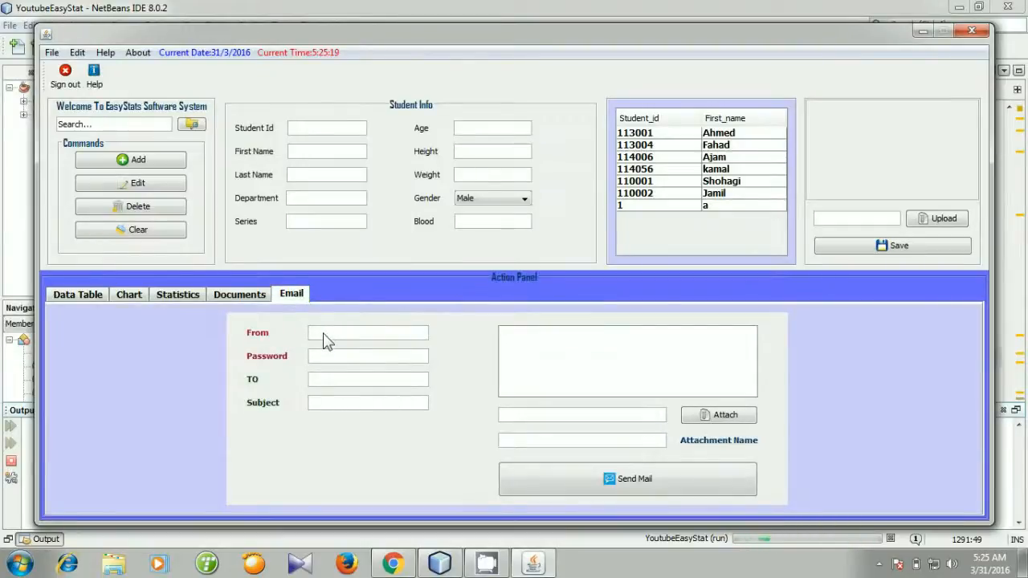
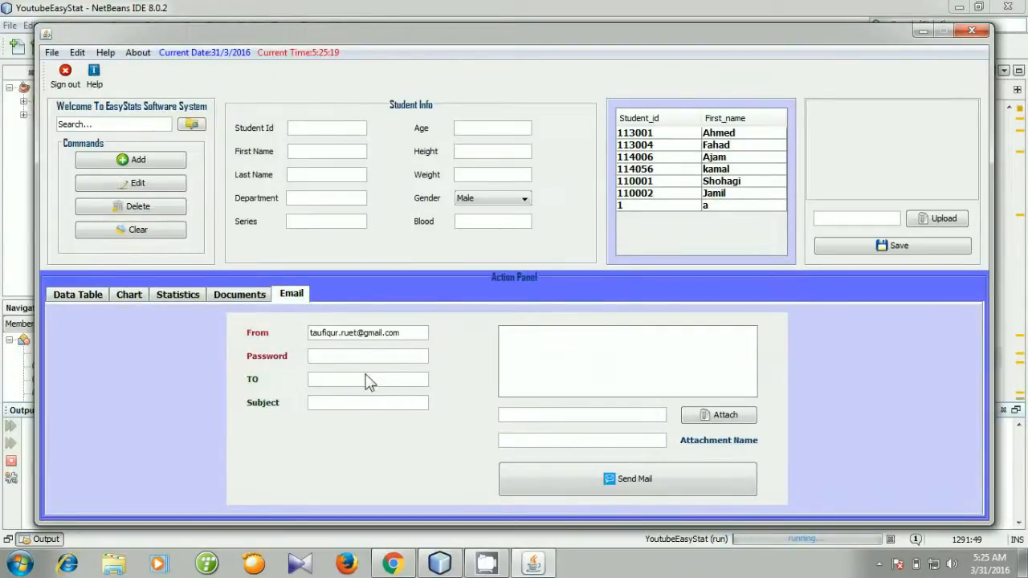
{"action": "type", "text": "••"}
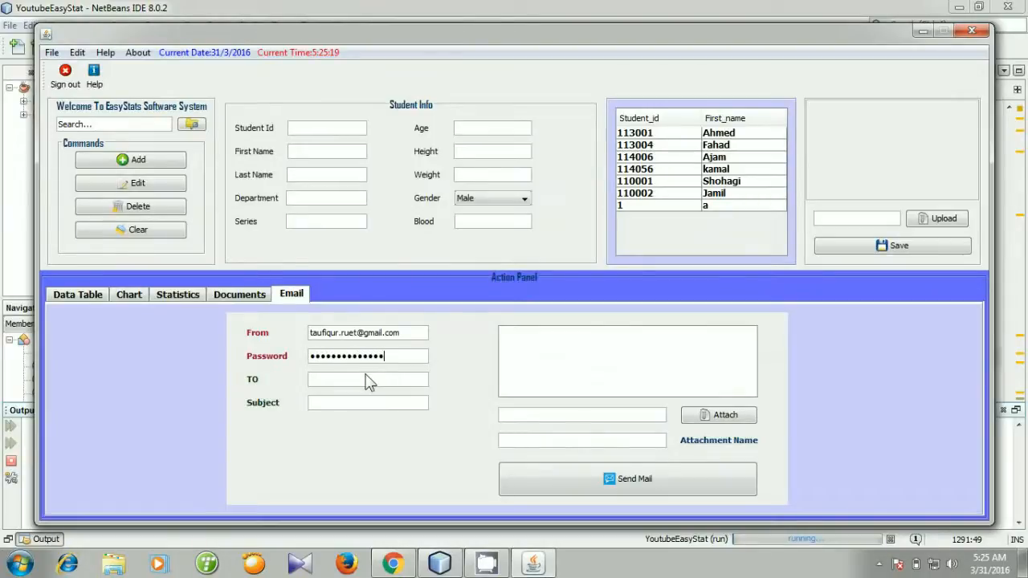
{"action": "left_click", "coordinate": [367, 379]}
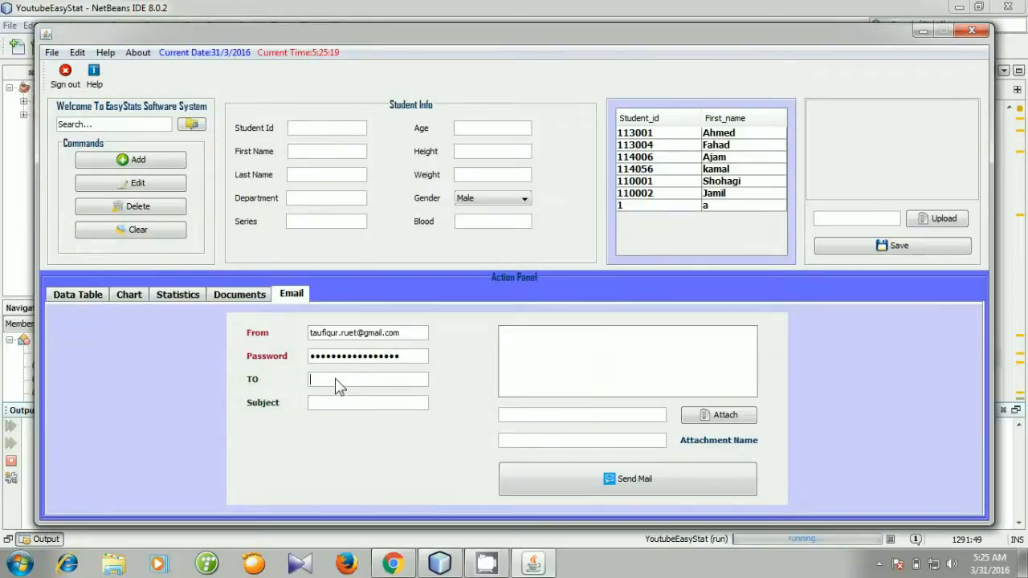
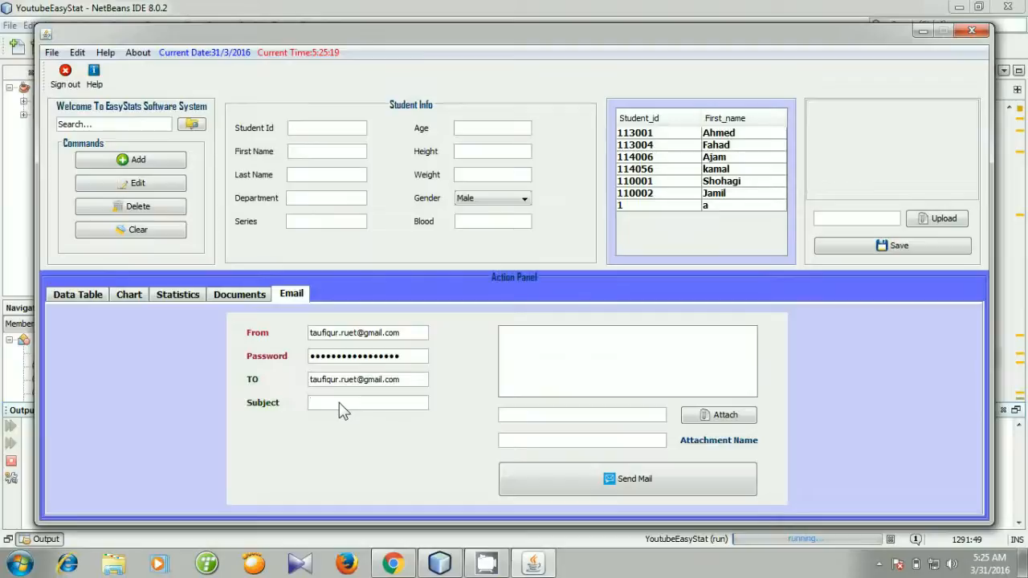
{"action": "type", "text": "hi"}
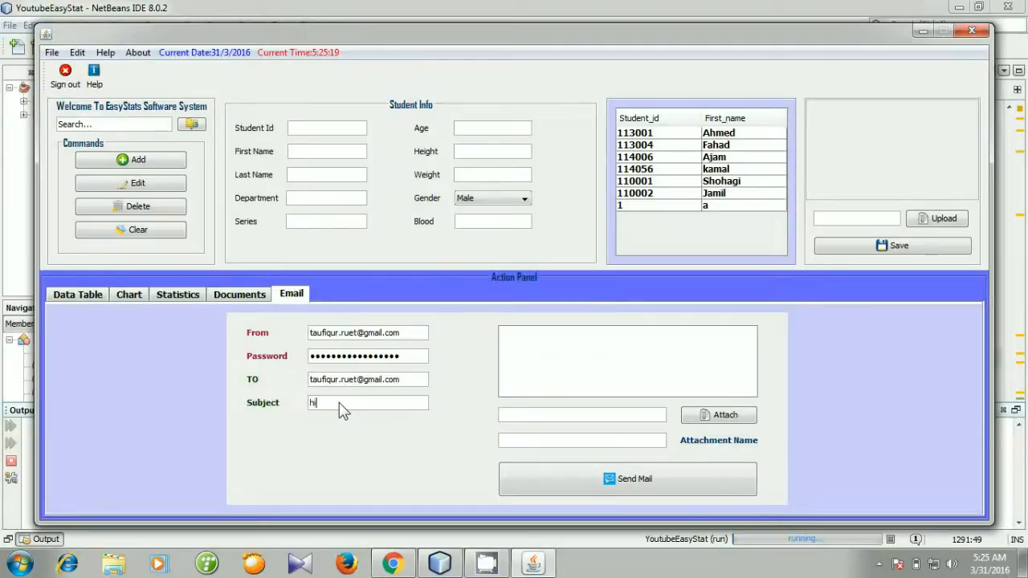
{"action": "mouse_move", "coordinate": [590, 351]}
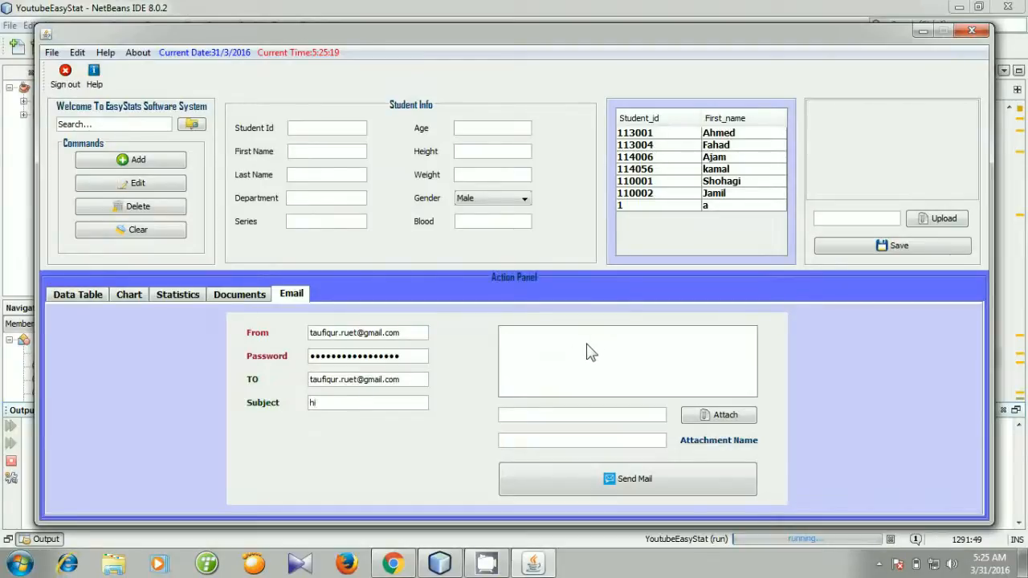
{"action": "type", "text": "sssssssssssss"}
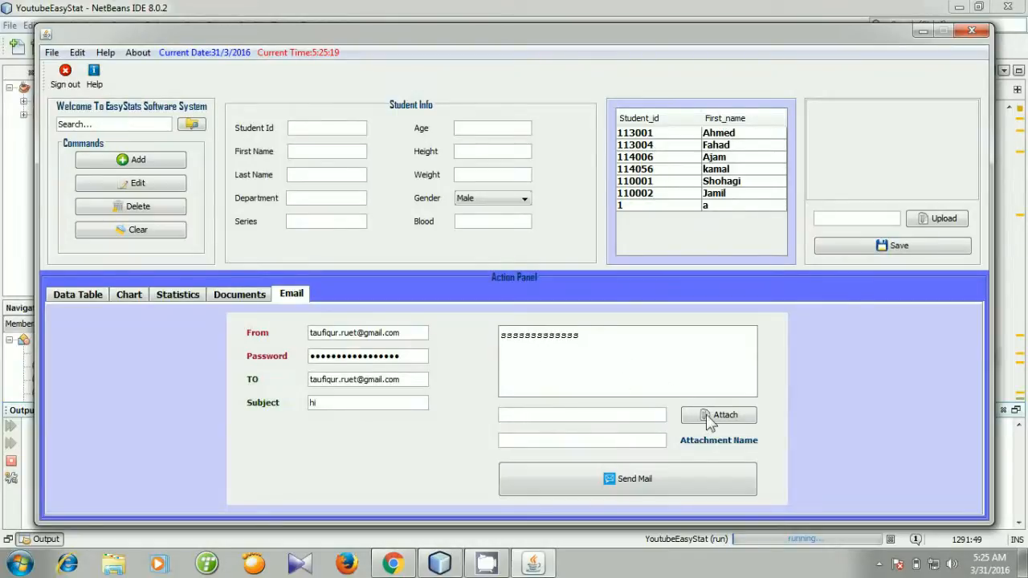
Attach the jpg image, send the email and dismiss the Message sent confirmation.
{"action": "left_click", "coordinate": [717, 414]}
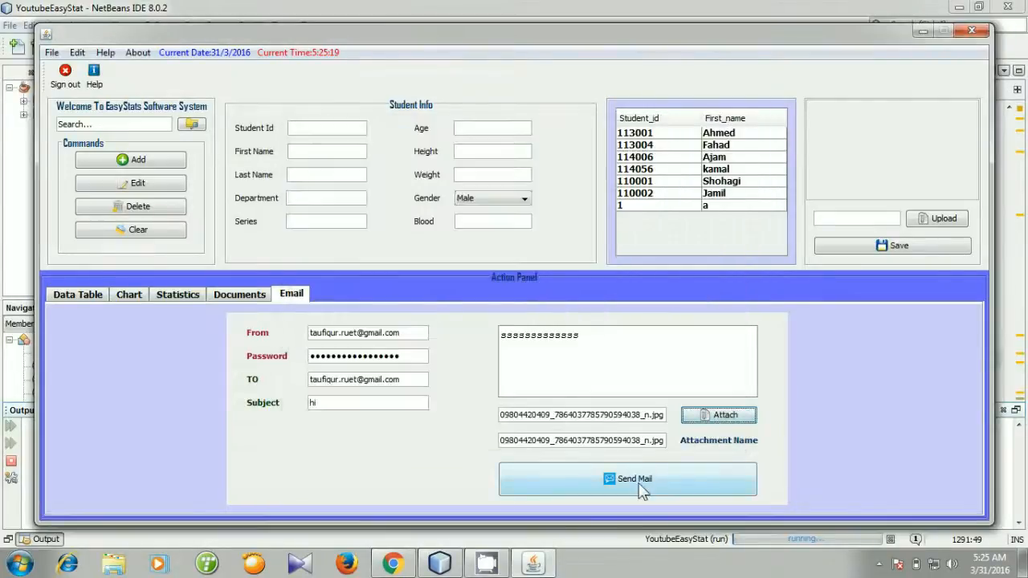
{"action": "left_click", "coordinate": [634, 478]}
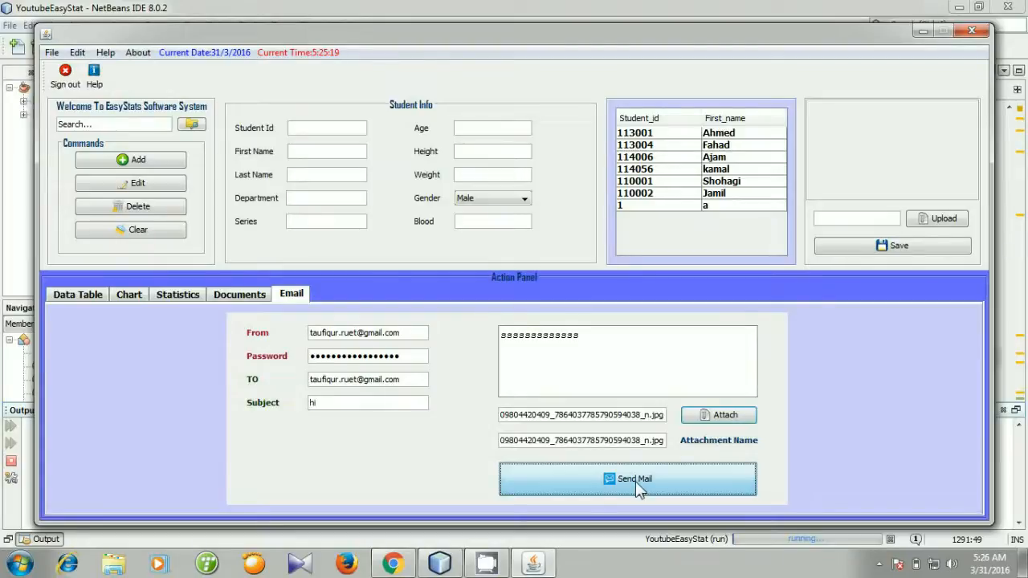
{"action": "mouse_move", "coordinate": [273, 352]}
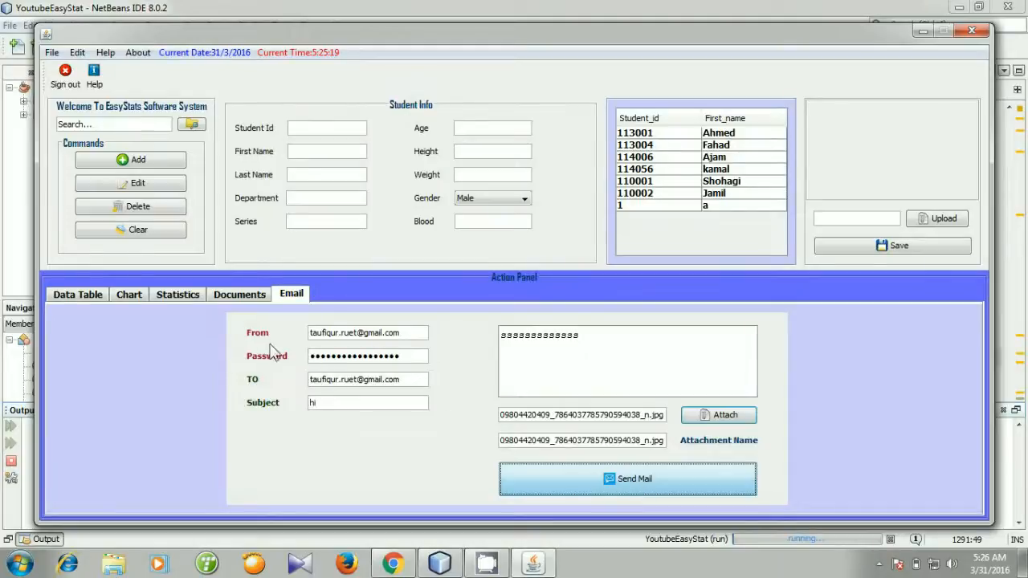
{"action": "mouse_move", "coordinate": [333, 430]}
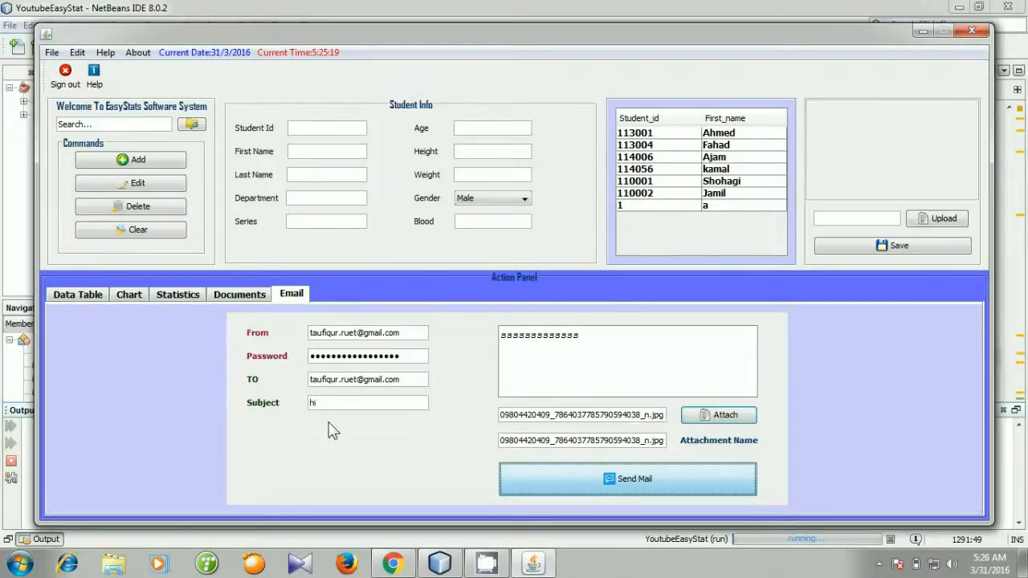
{"action": "left_click", "coordinate": [627, 478]}
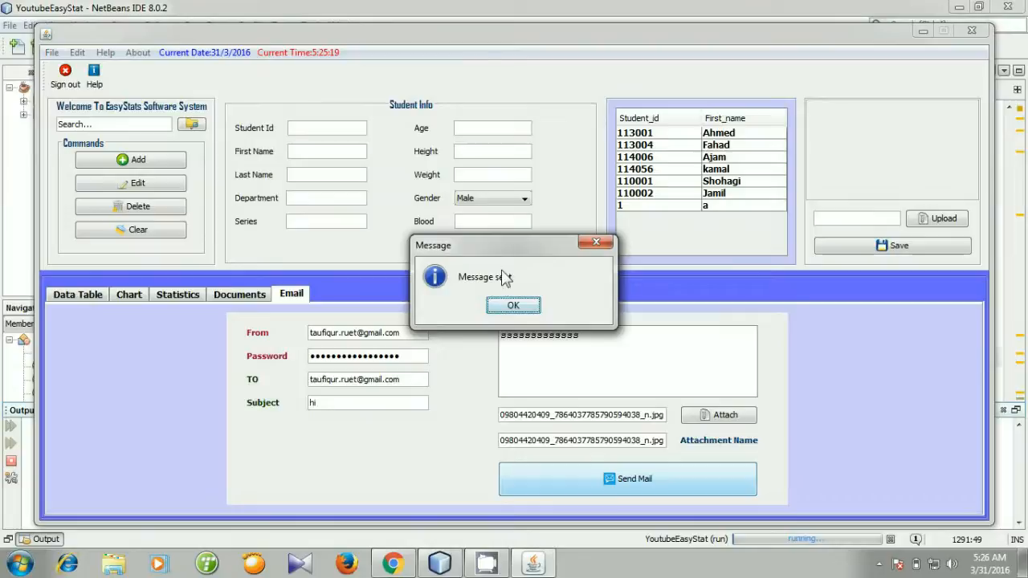
{"action": "left_click", "coordinate": [513, 305]}
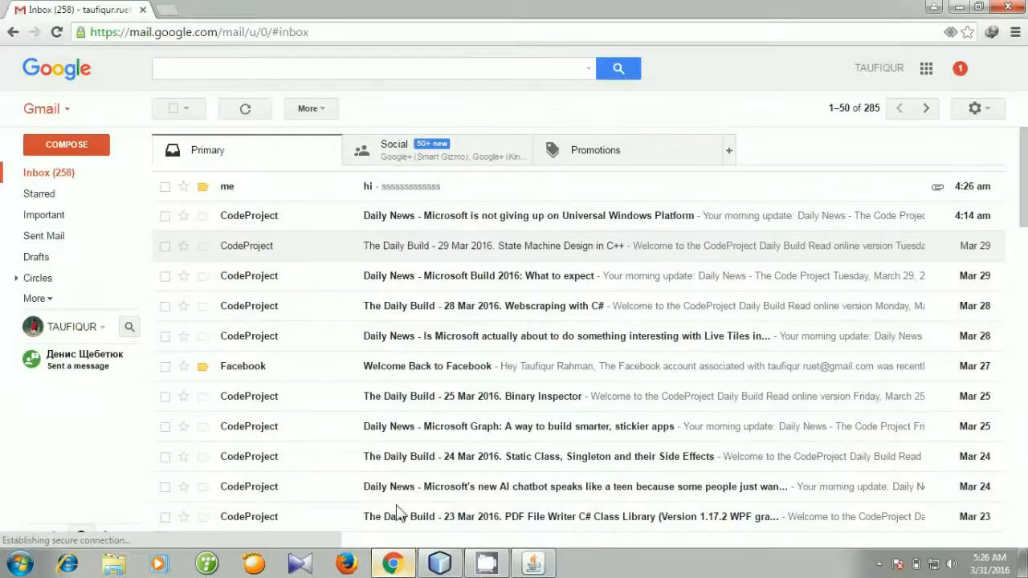
{"action": "mouse_move", "coordinate": [305, 196]}
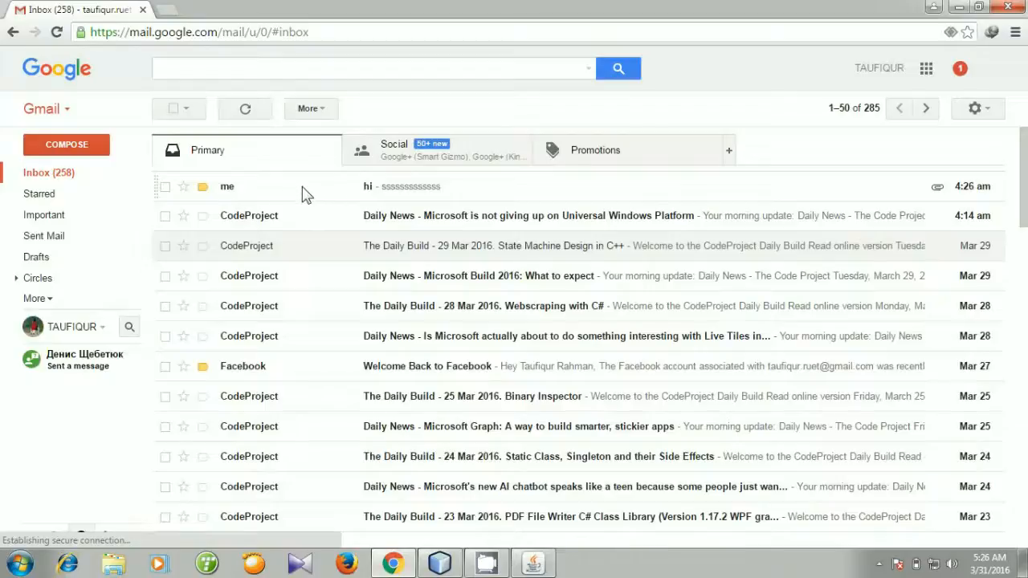
{"action": "mouse_move", "coordinate": [231, 191]}
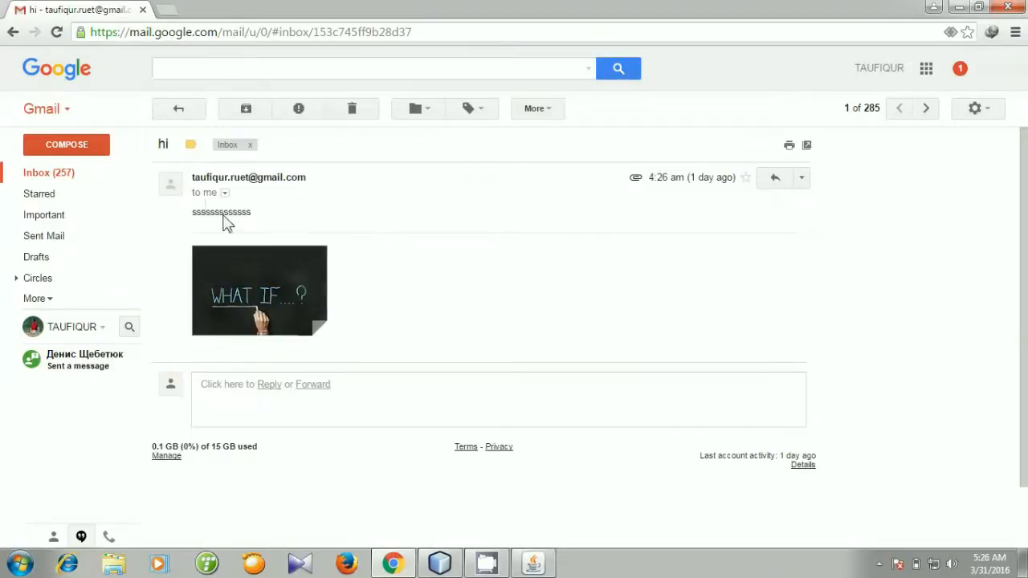
{"action": "mouse_move", "coordinate": [259, 290]}
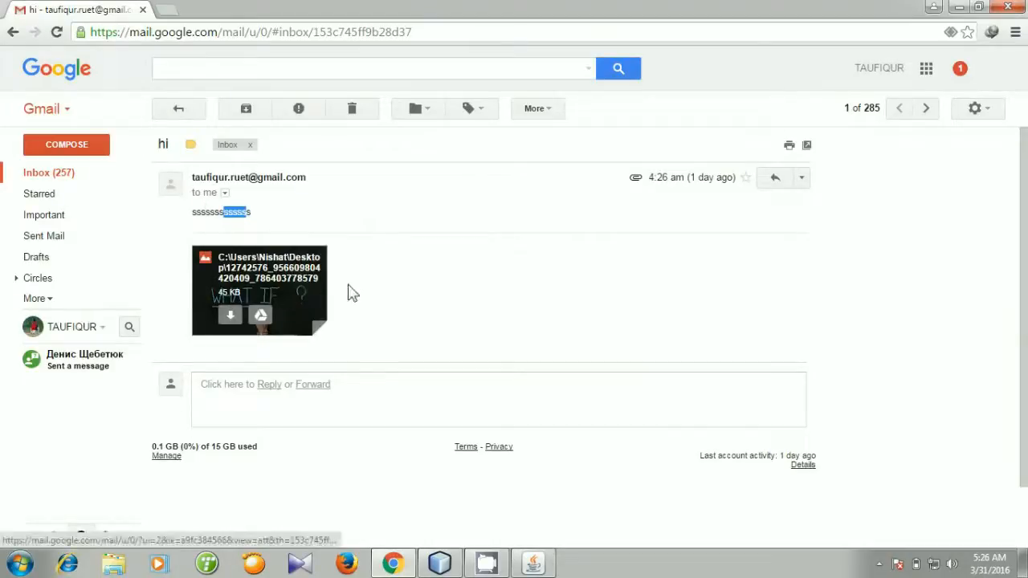
{"action": "mouse_move", "coordinate": [393, 562]}
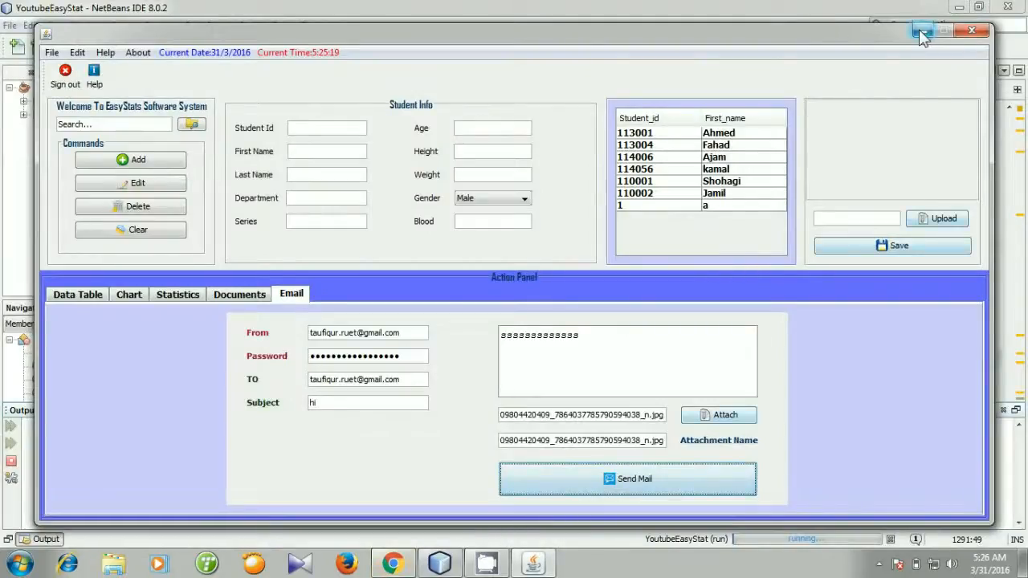
Minimize NetBeans so EasyStat stands alone, then show its empty Documents section.
{"action": "left_click", "coordinate": [921, 30]}
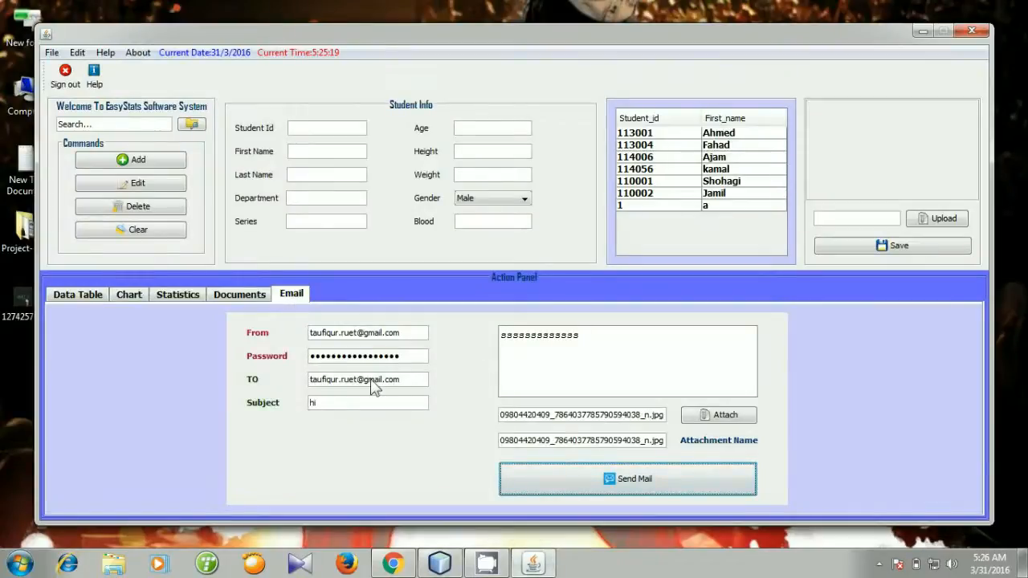
{"action": "mouse_move", "coordinate": [401, 394]}
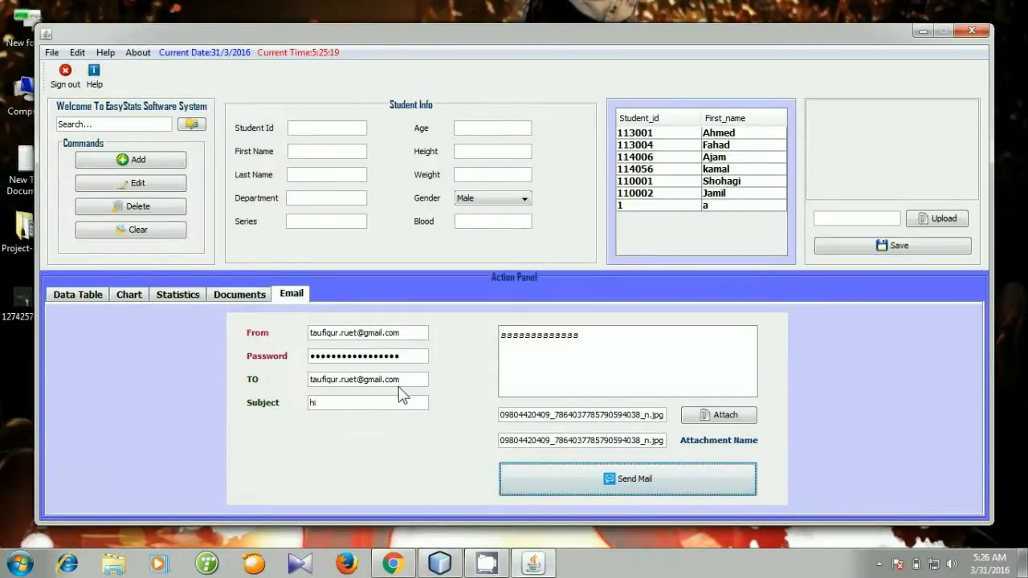
{"action": "mouse_move", "coordinate": [315, 355]}
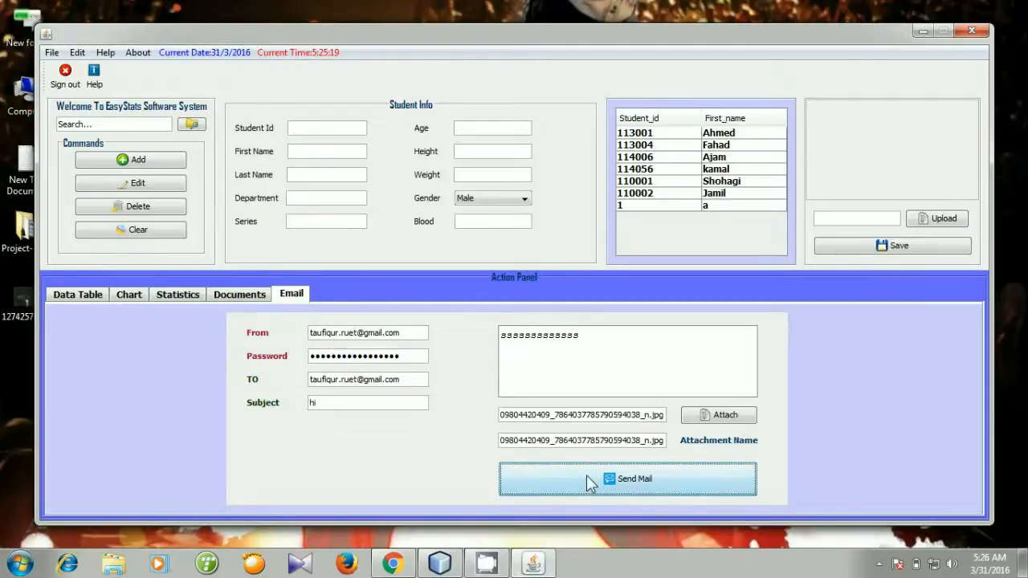
{"action": "mouse_move", "coordinate": [469, 427]}
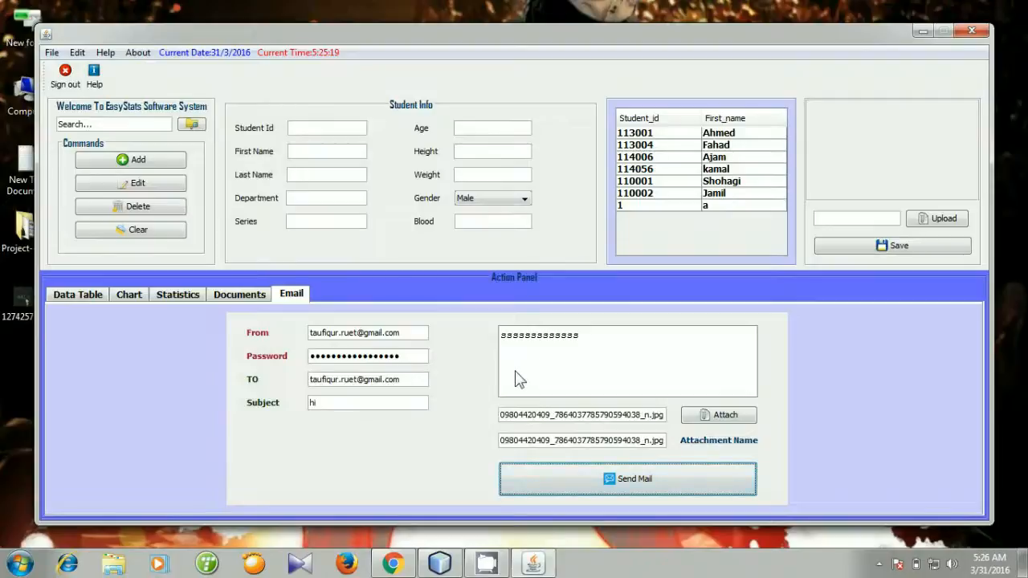
{"action": "mouse_move", "coordinate": [245, 312]}
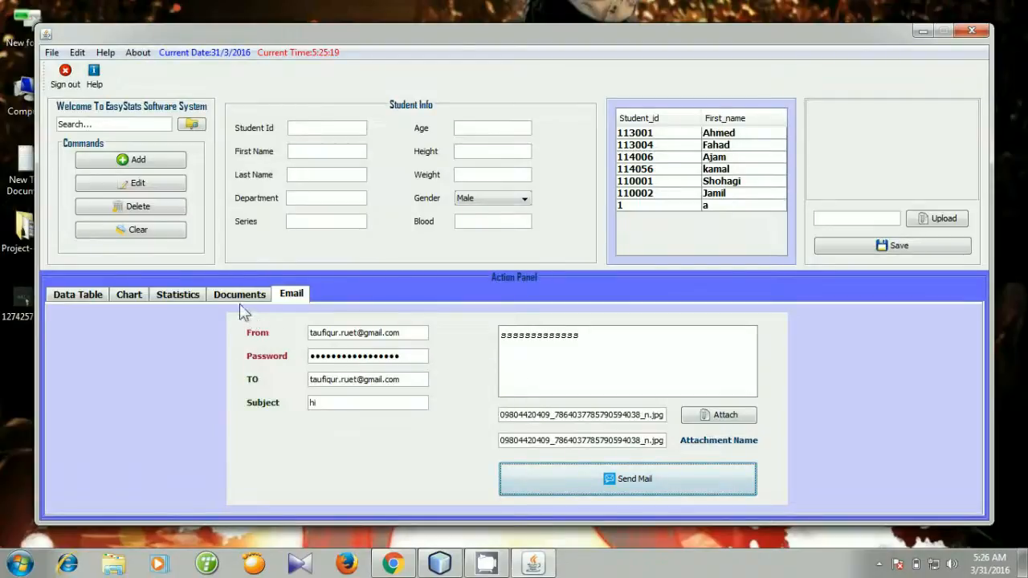
{"action": "left_click", "coordinate": [239, 294]}
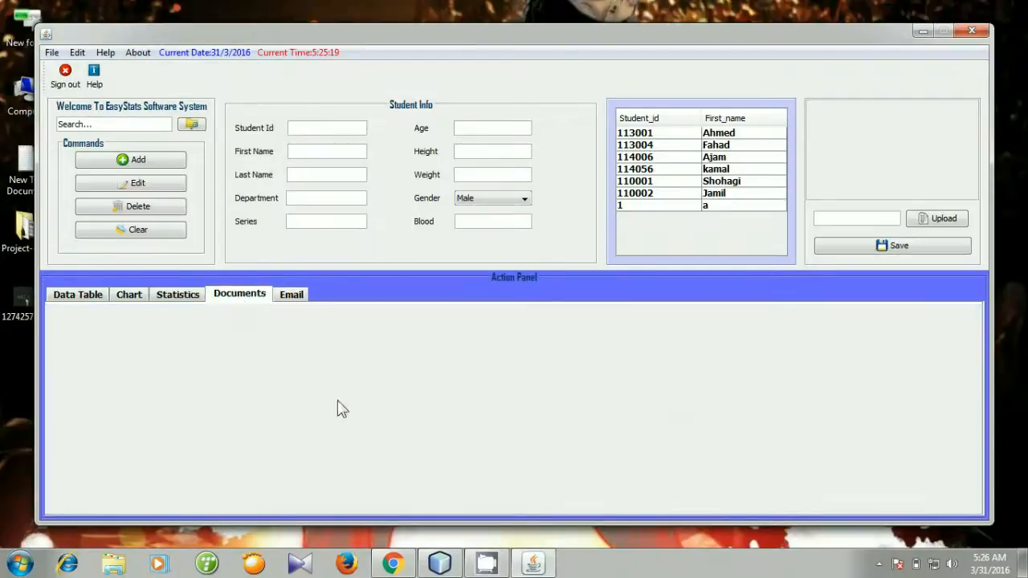
{"action": "mouse_move", "coordinate": [344, 378]}
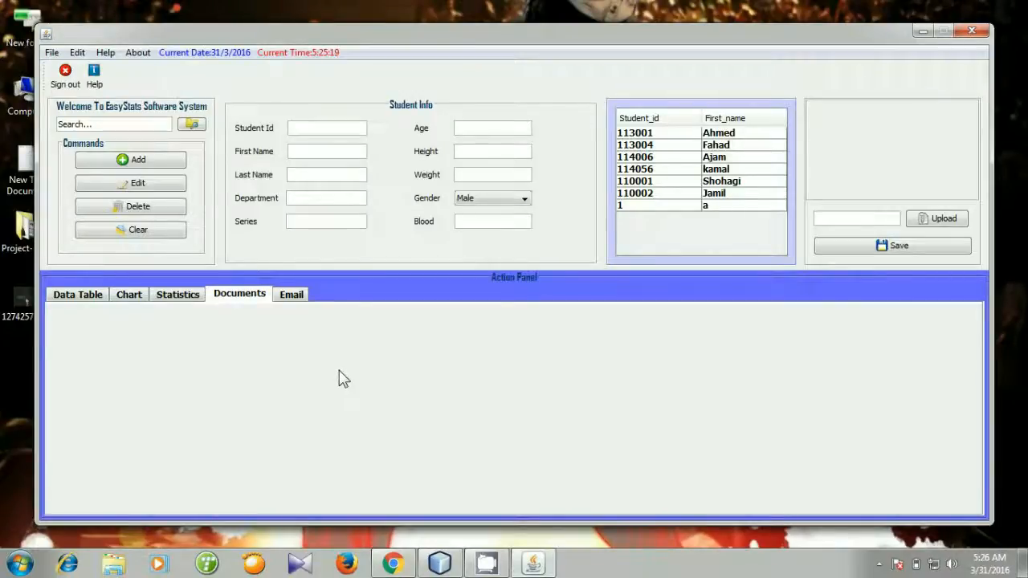